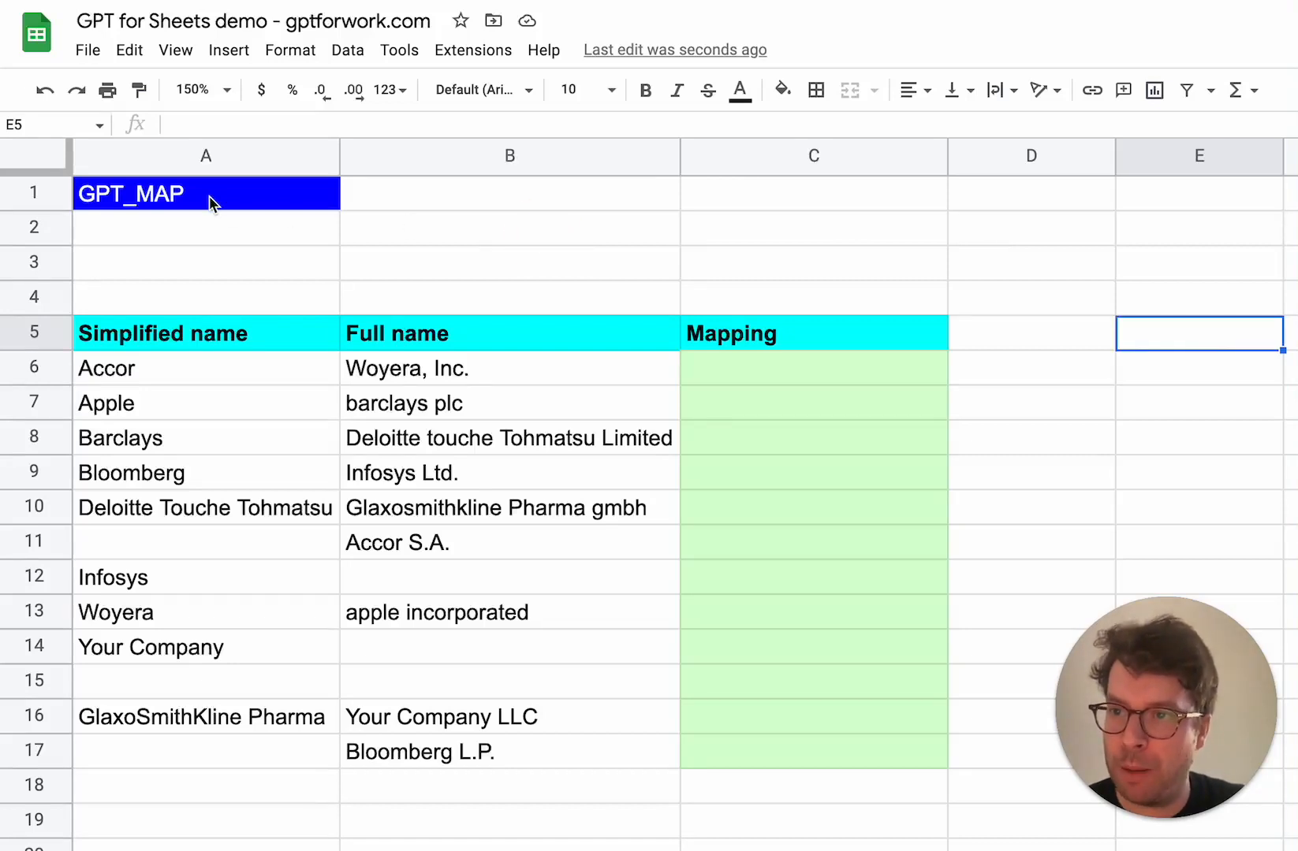
{"action": "mouse_move", "coordinate": [291, 380]}
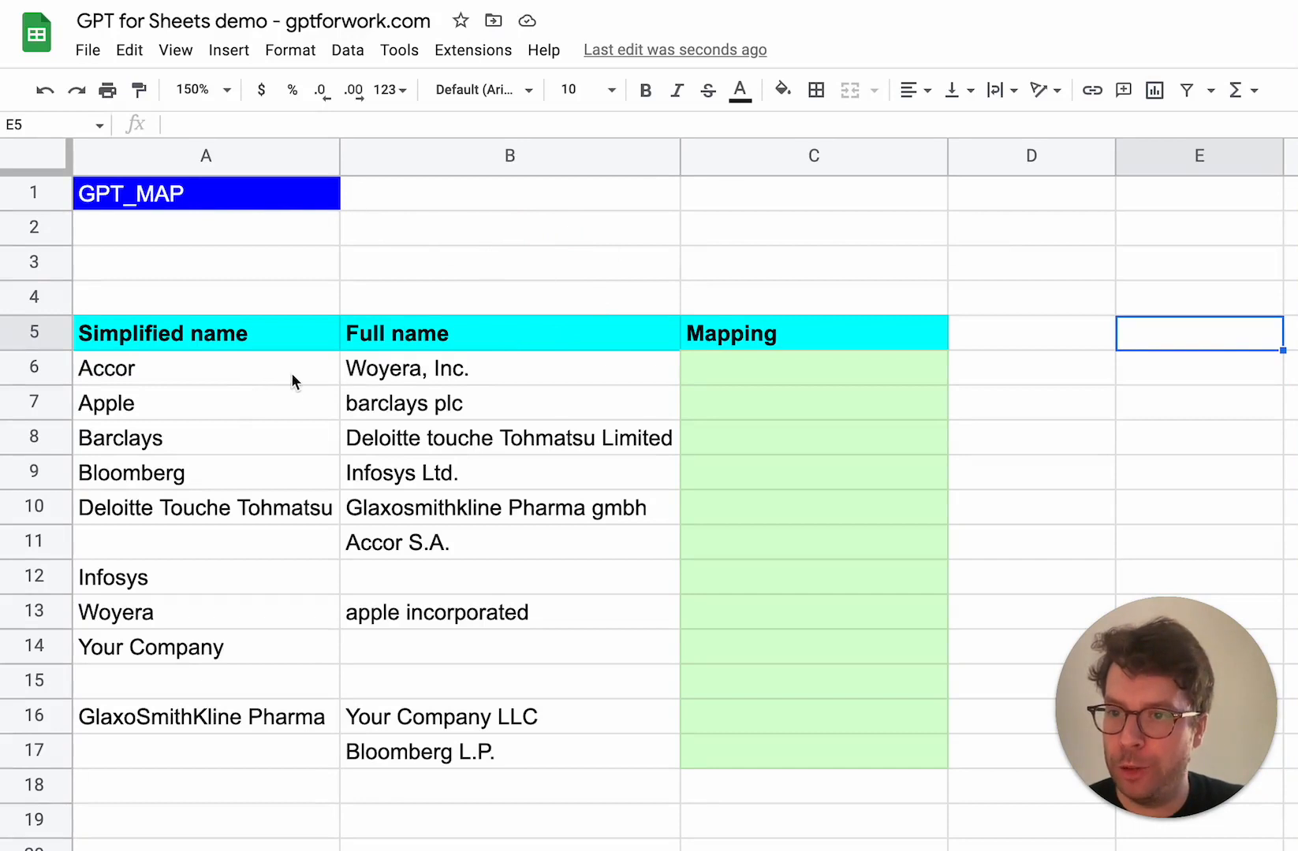
{"action": "mouse_move", "coordinate": [292, 407]}
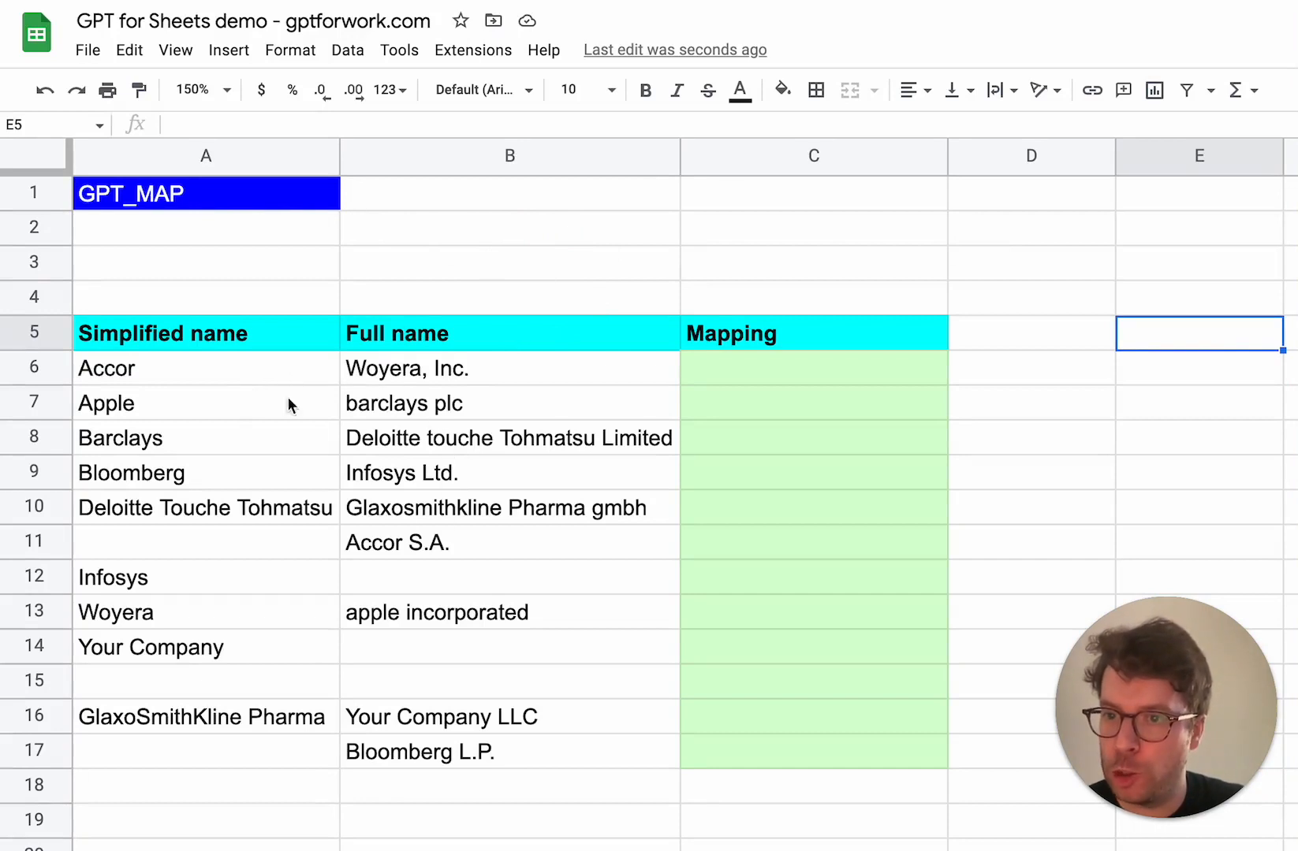
{"action": "mouse_move", "coordinate": [372, 439]}
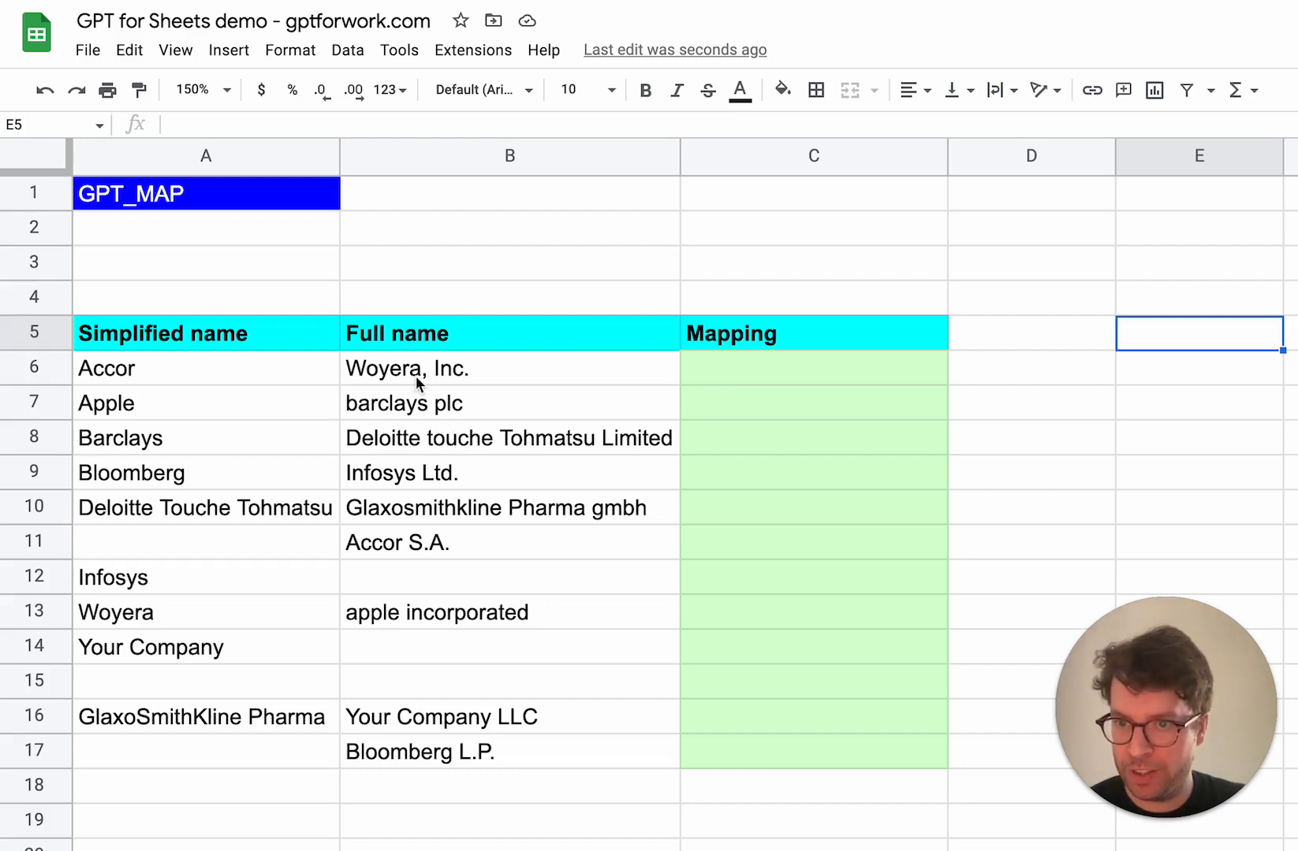
- Enter =GPT_MAP(B6:B17,A6:A17) in C6 to map full names to simplified names
{"action": "left_click_drag", "start_coordinate": [510, 369], "coordinate": [509, 753]}
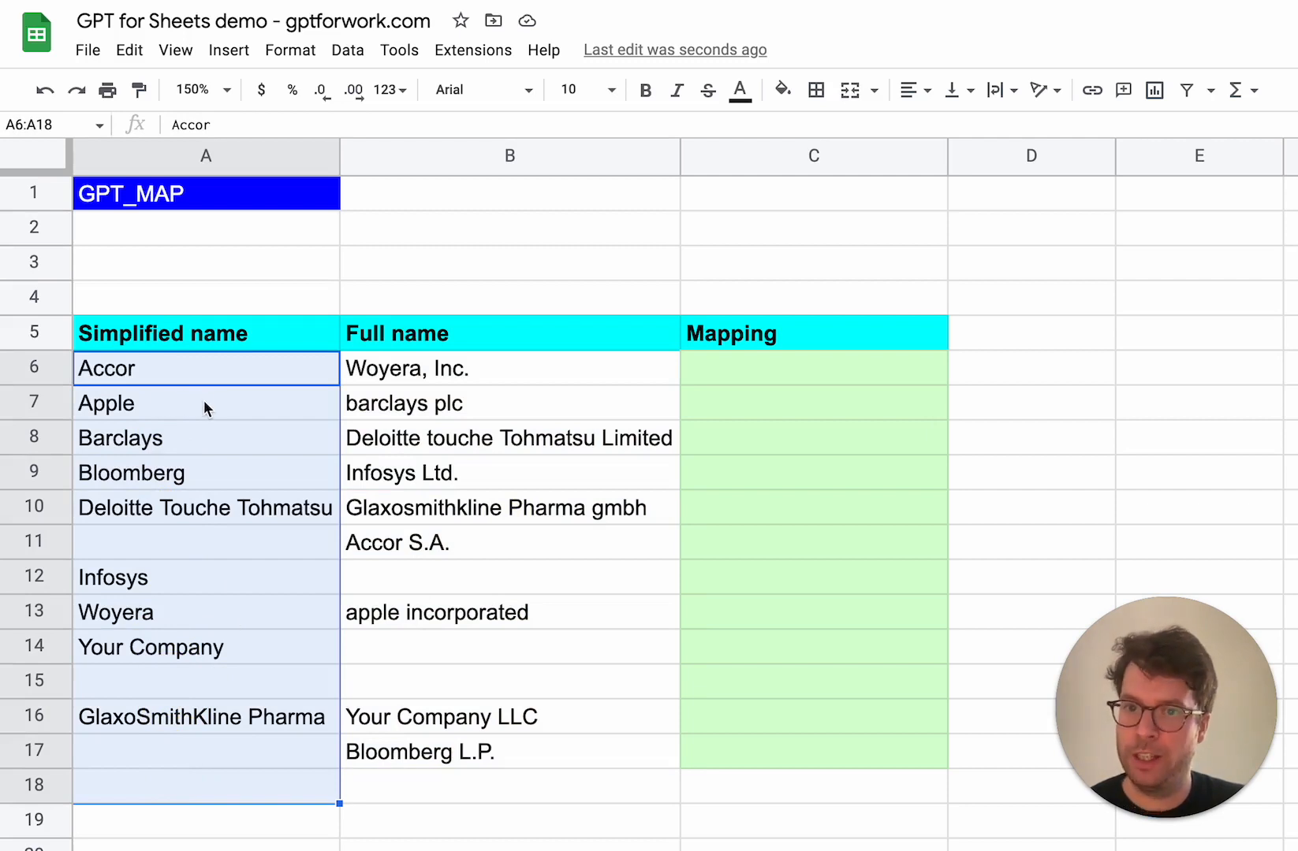
{"action": "mouse_move", "coordinate": [557, 382]}
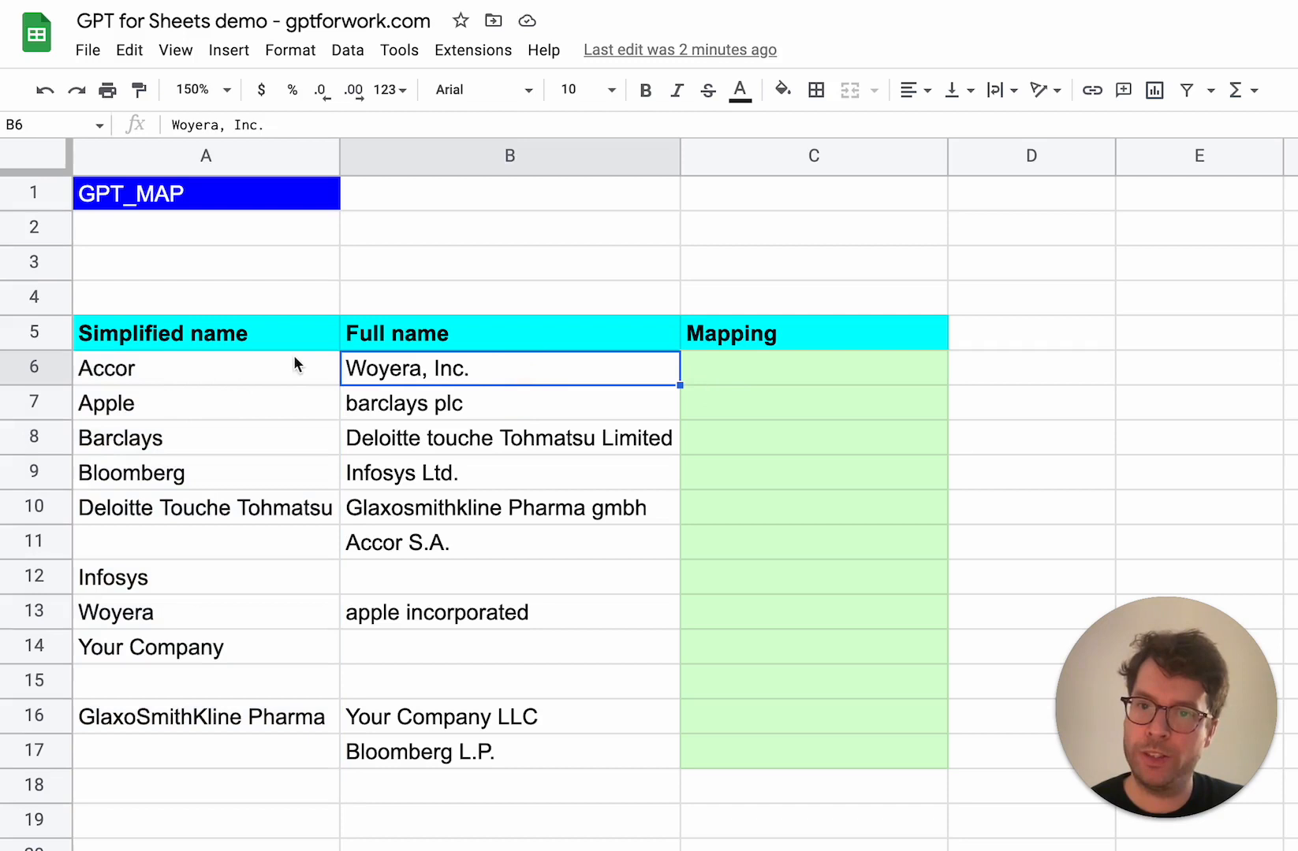
{"action": "left_click", "coordinate": [812, 369]}
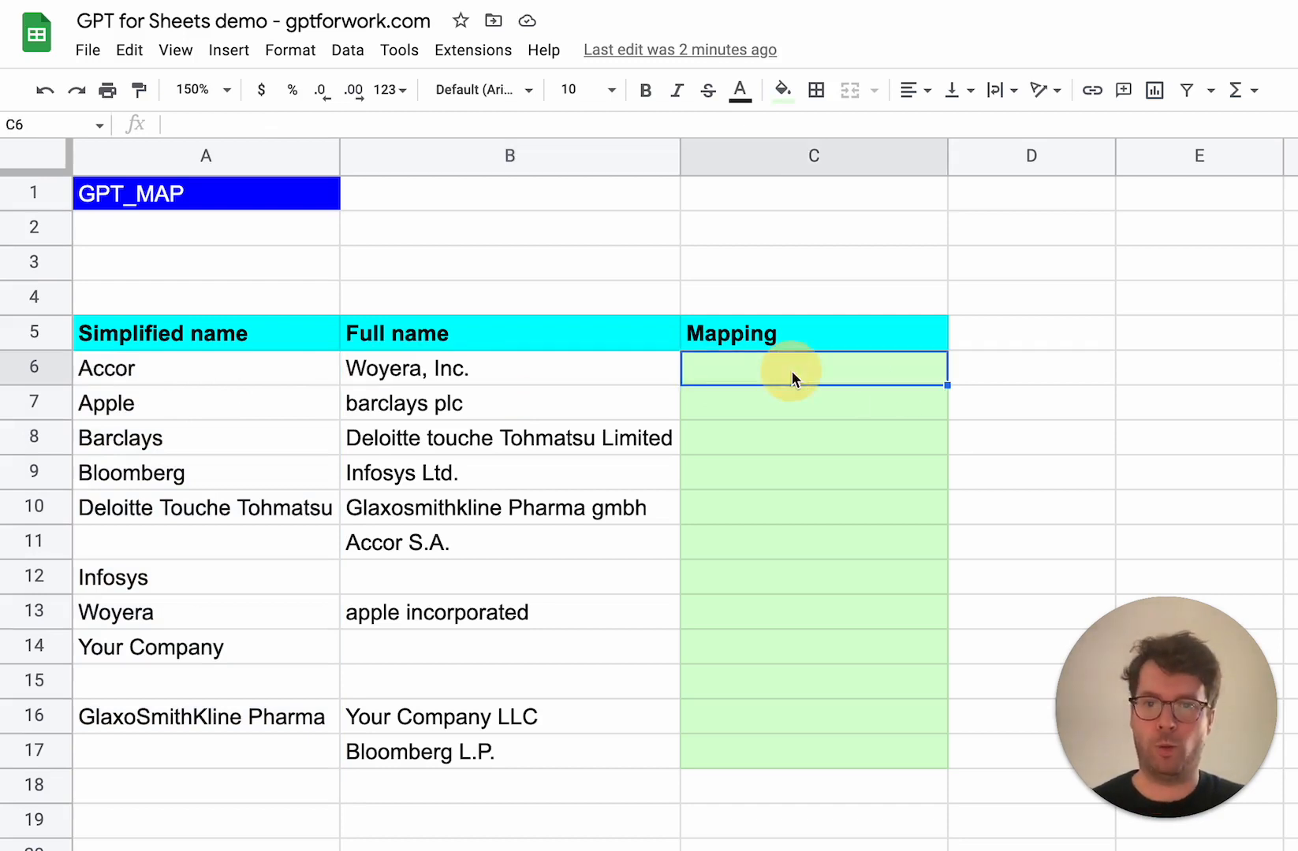
{"action": "type", "text": "="}
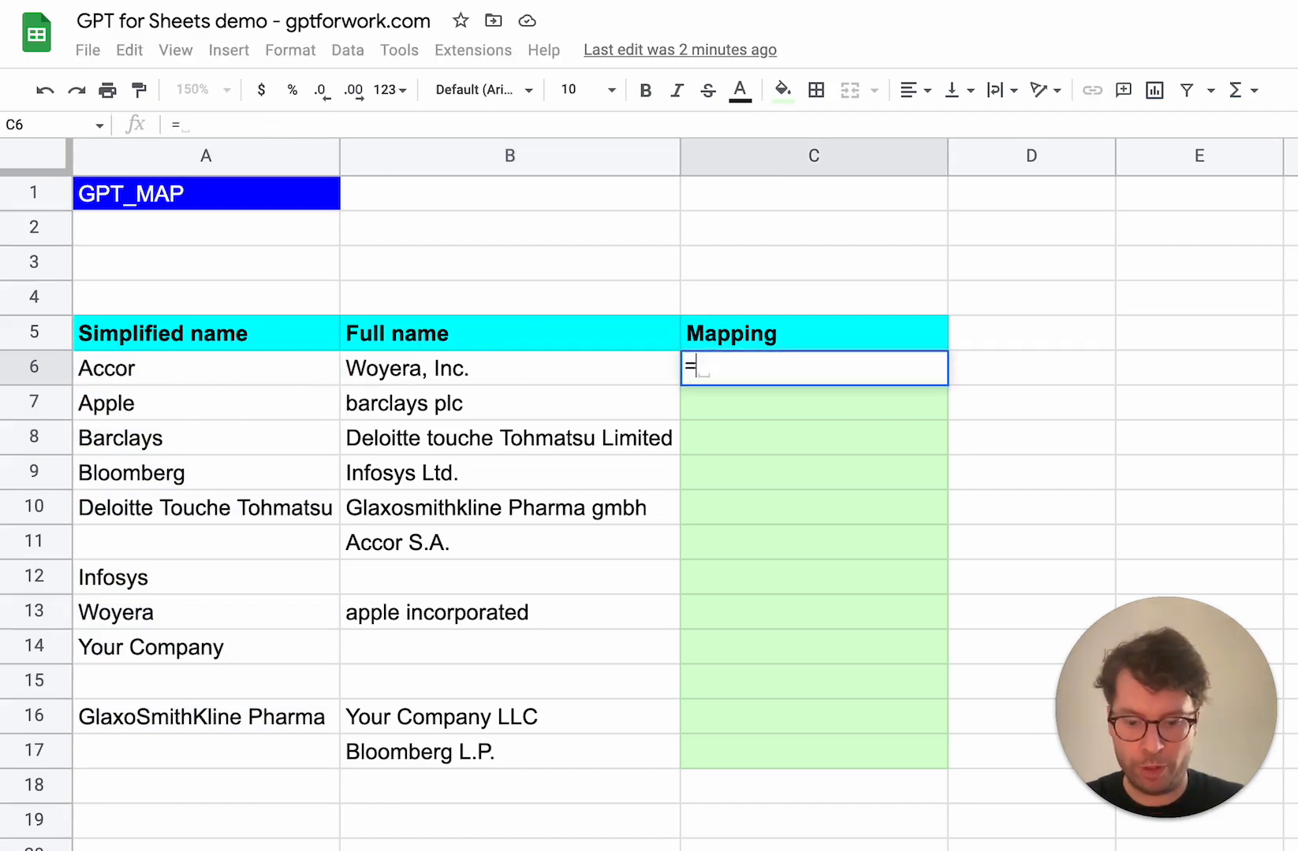
{"action": "type", "text": "GPT_MAP("}
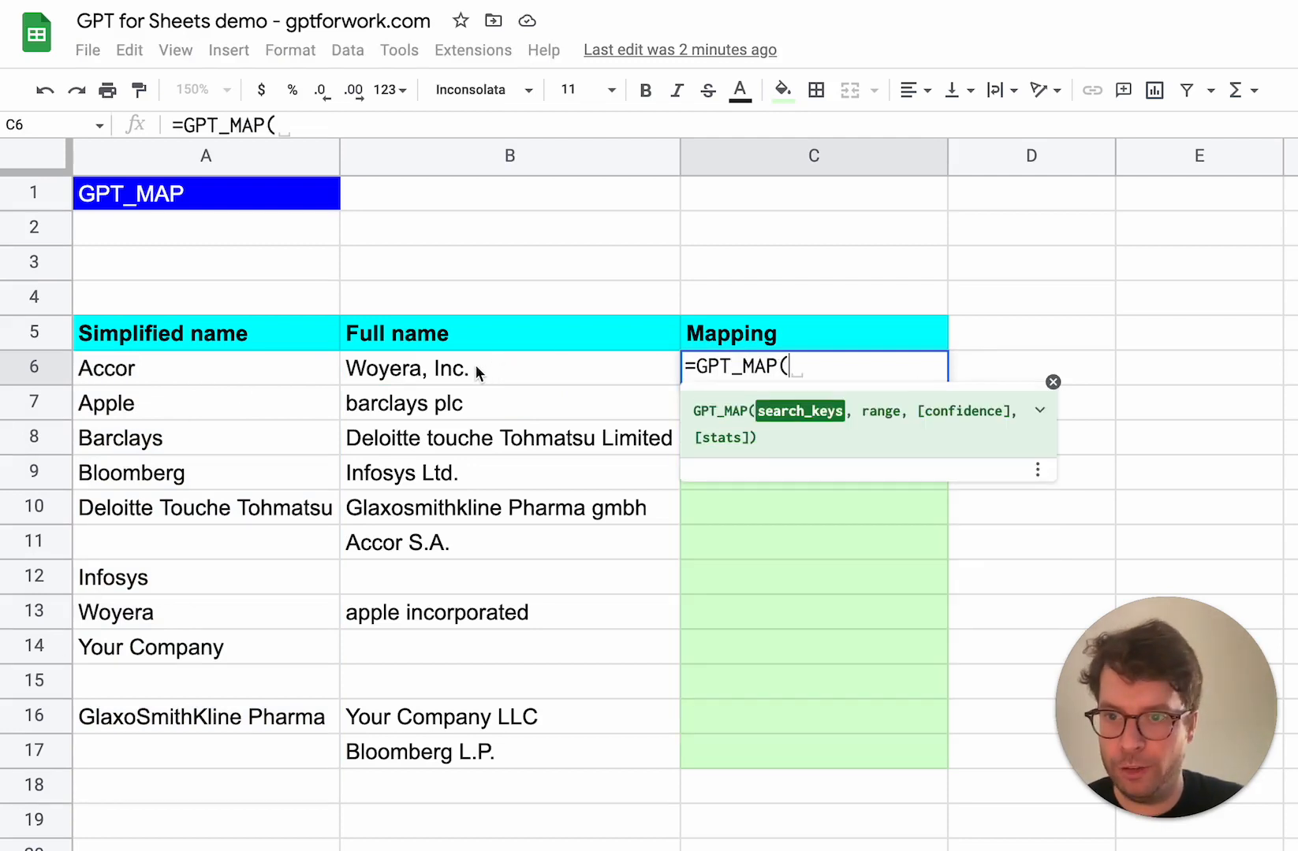
{"action": "mouse_move", "coordinate": [551, 384]}
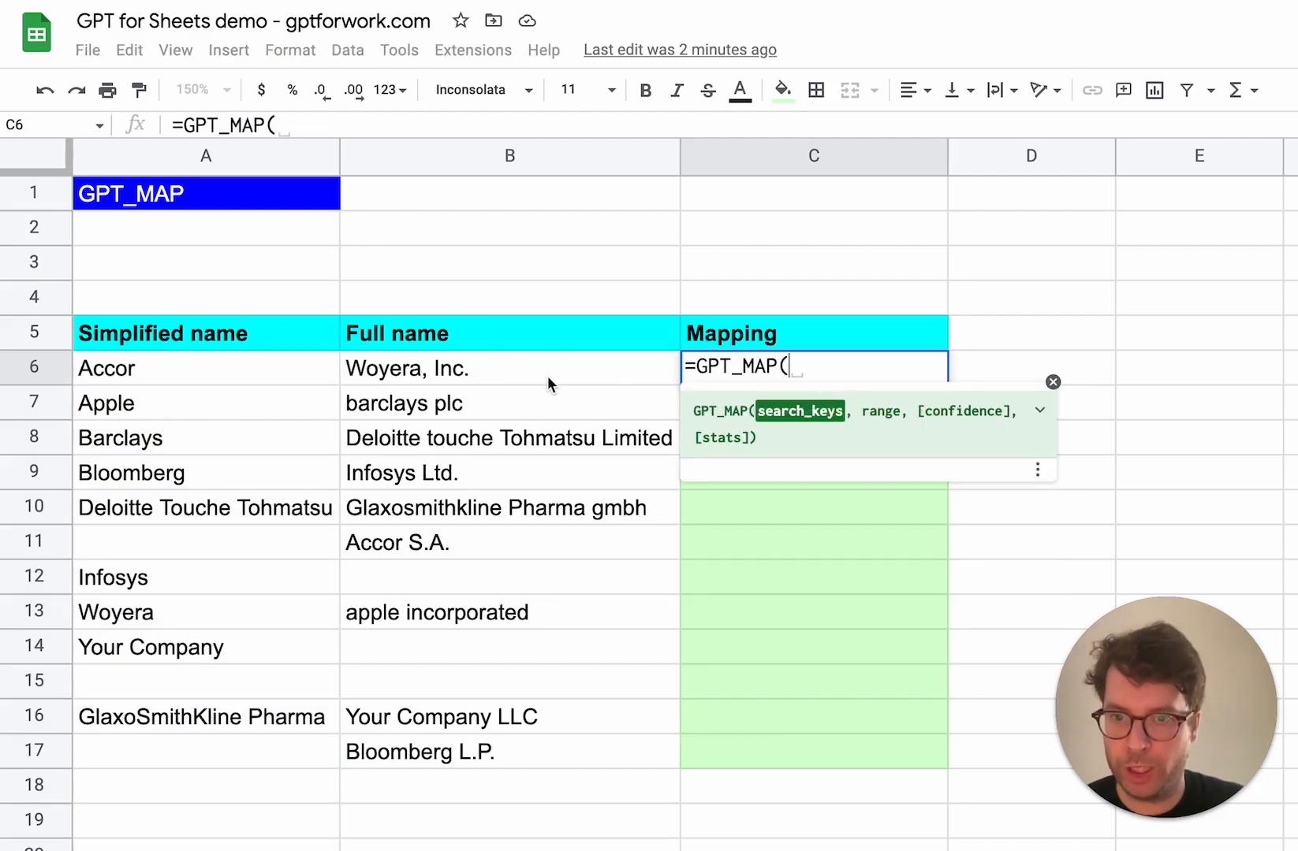
{"action": "left_click_drag", "start_coordinate": [510, 369], "coordinate": [509, 753]}
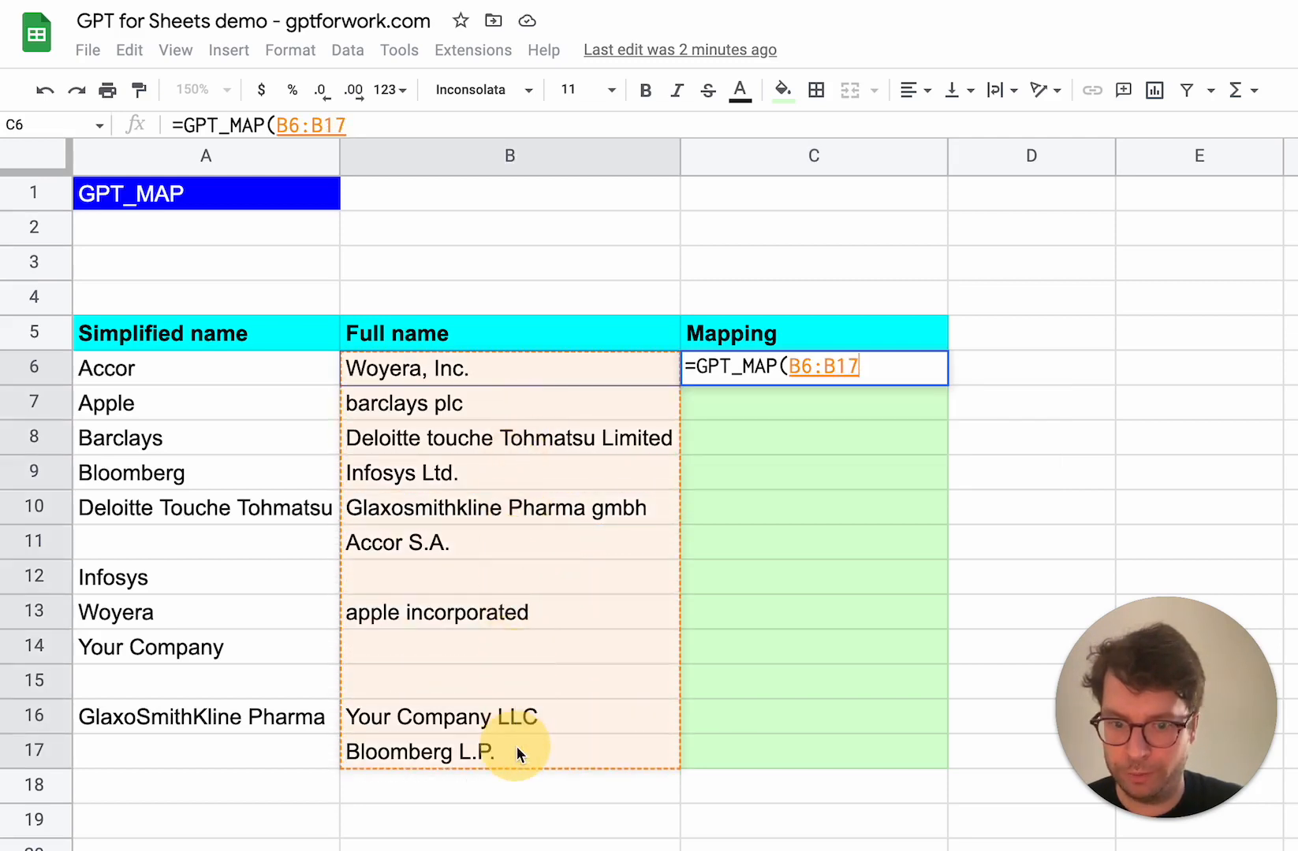
{"action": "type", "text": ",A6:A17"}
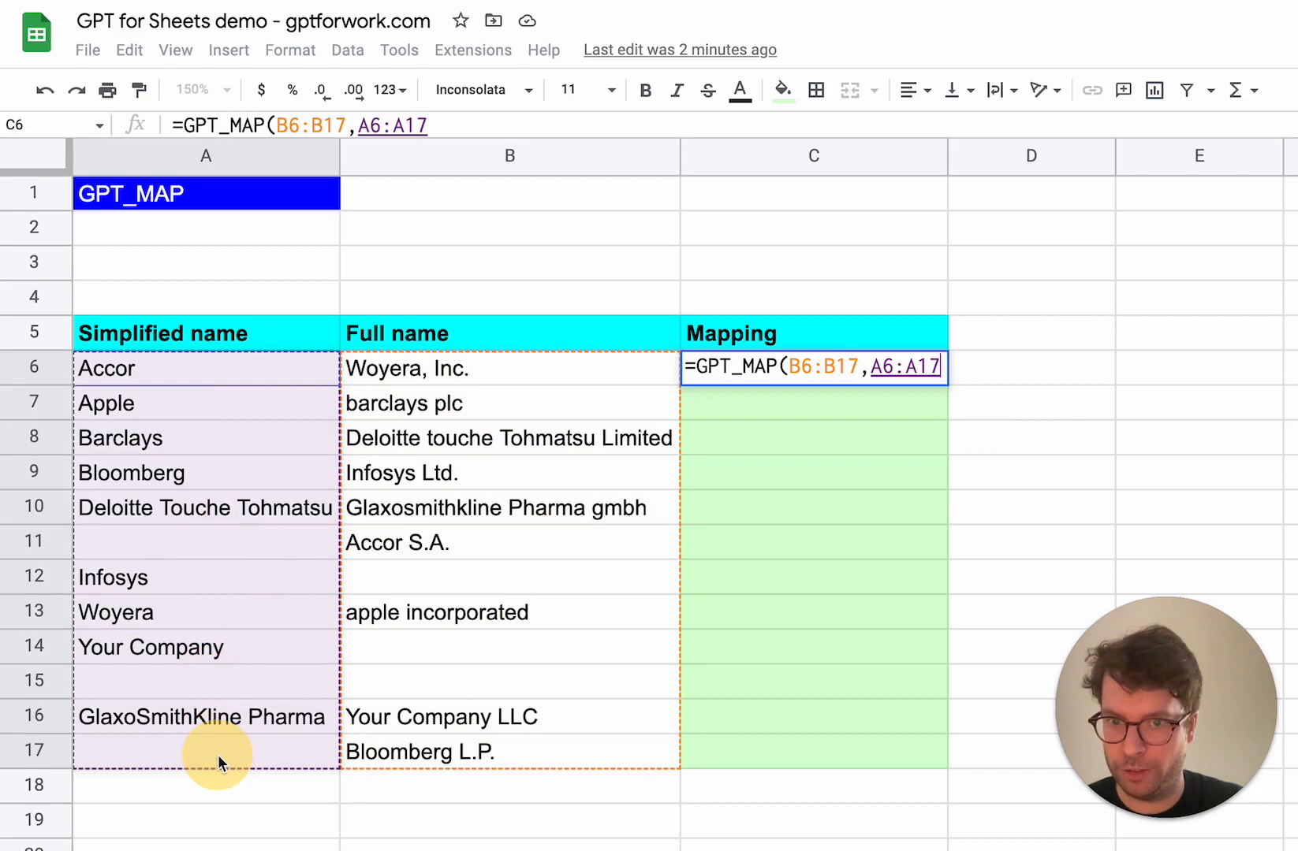
{"action": "type", "text": ")"}
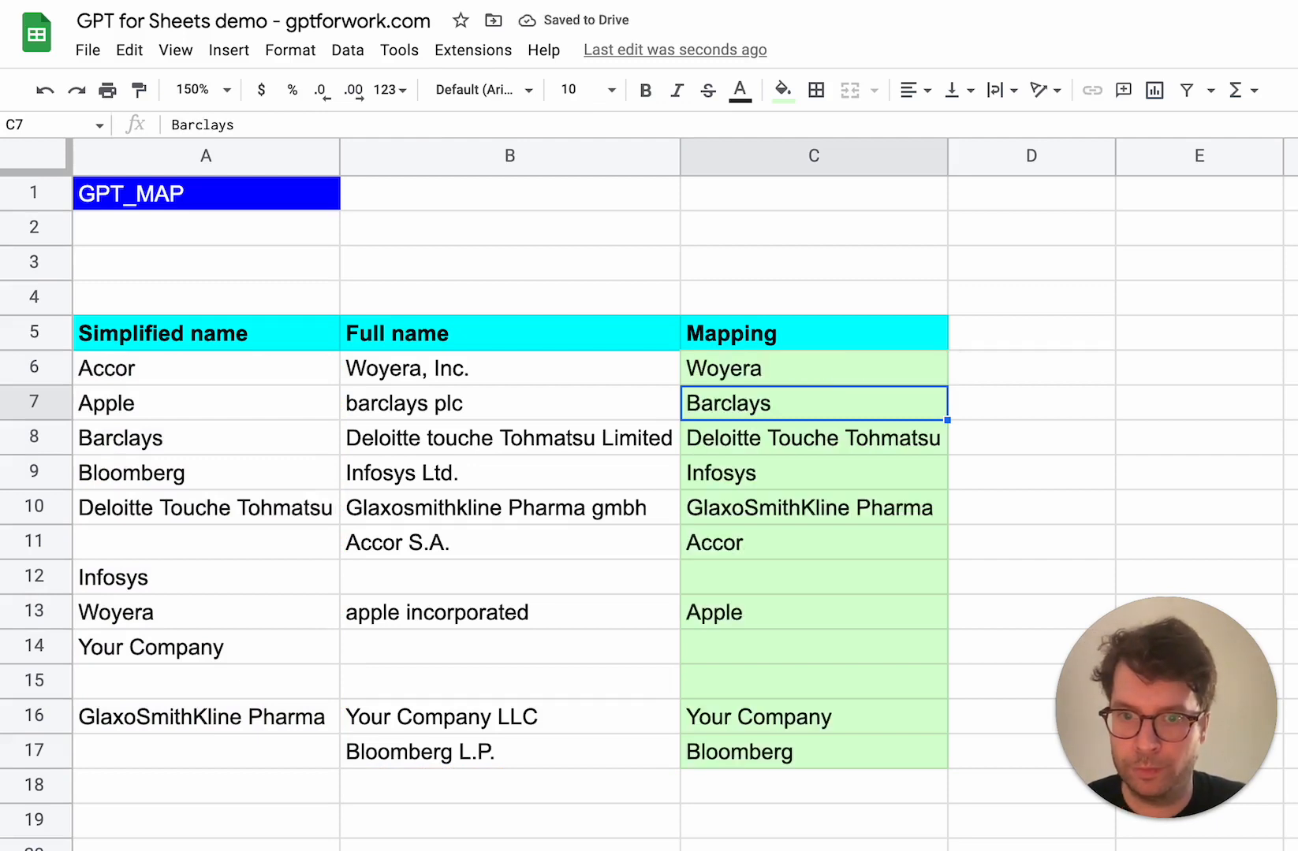
{"action": "mouse_move", "coordinate": [807, 376]}
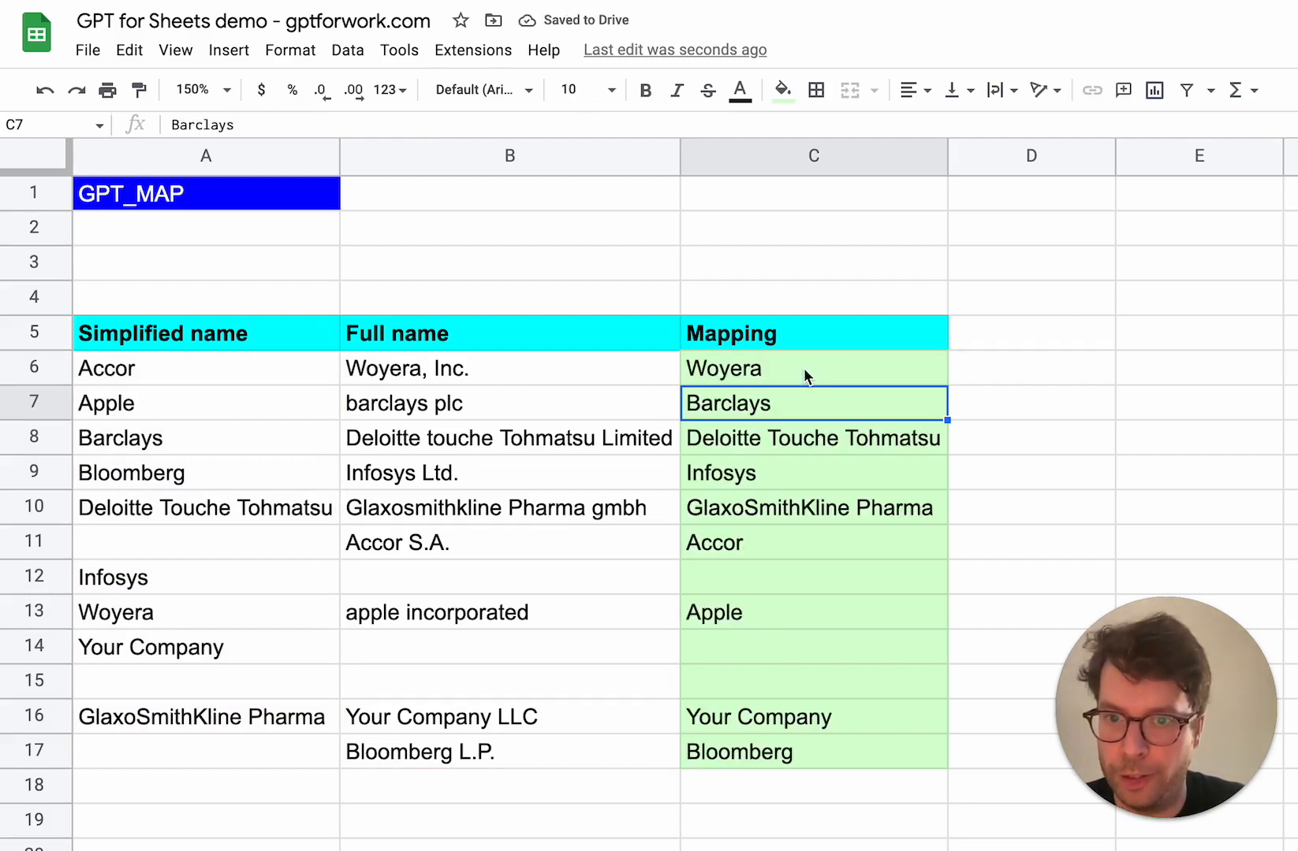
- Inspect Woyera, Inc. in B6 and the empty name cells in rows 12, 15 and 17
{"action": "left_click", "coordinate": [509, 369]}
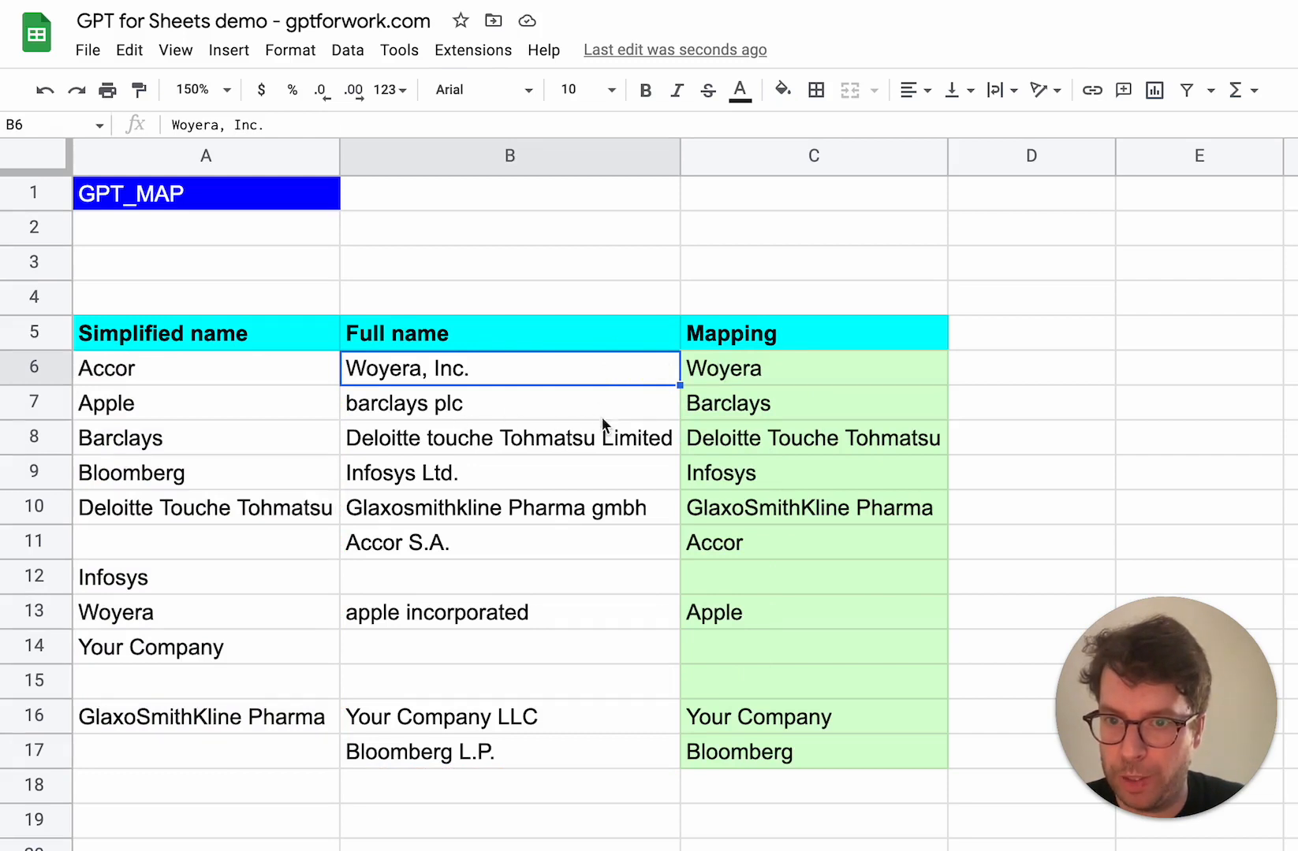
{"action": "mouse_move", "coordinate": [421, 449]}
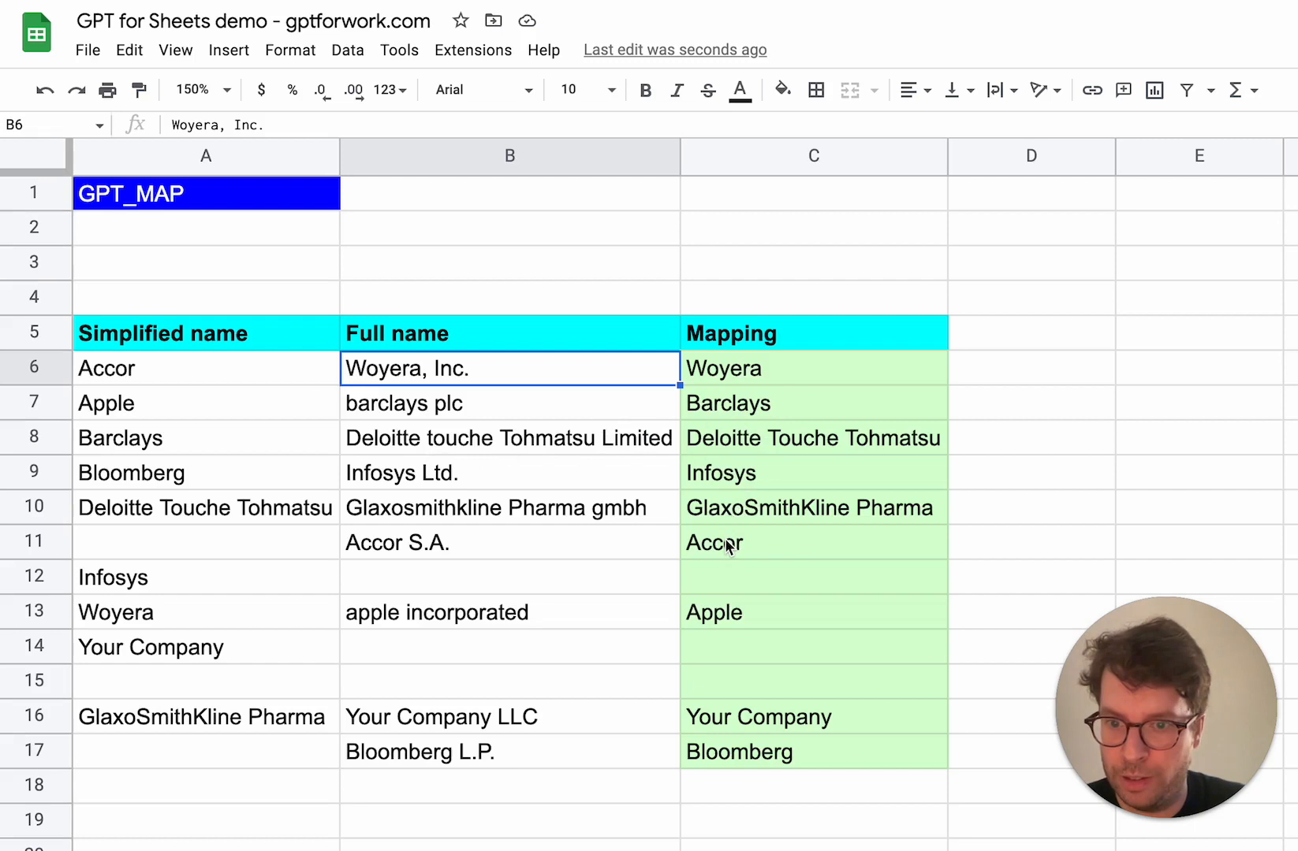
{"action": "left_click", "coordinate": [509, 577]}
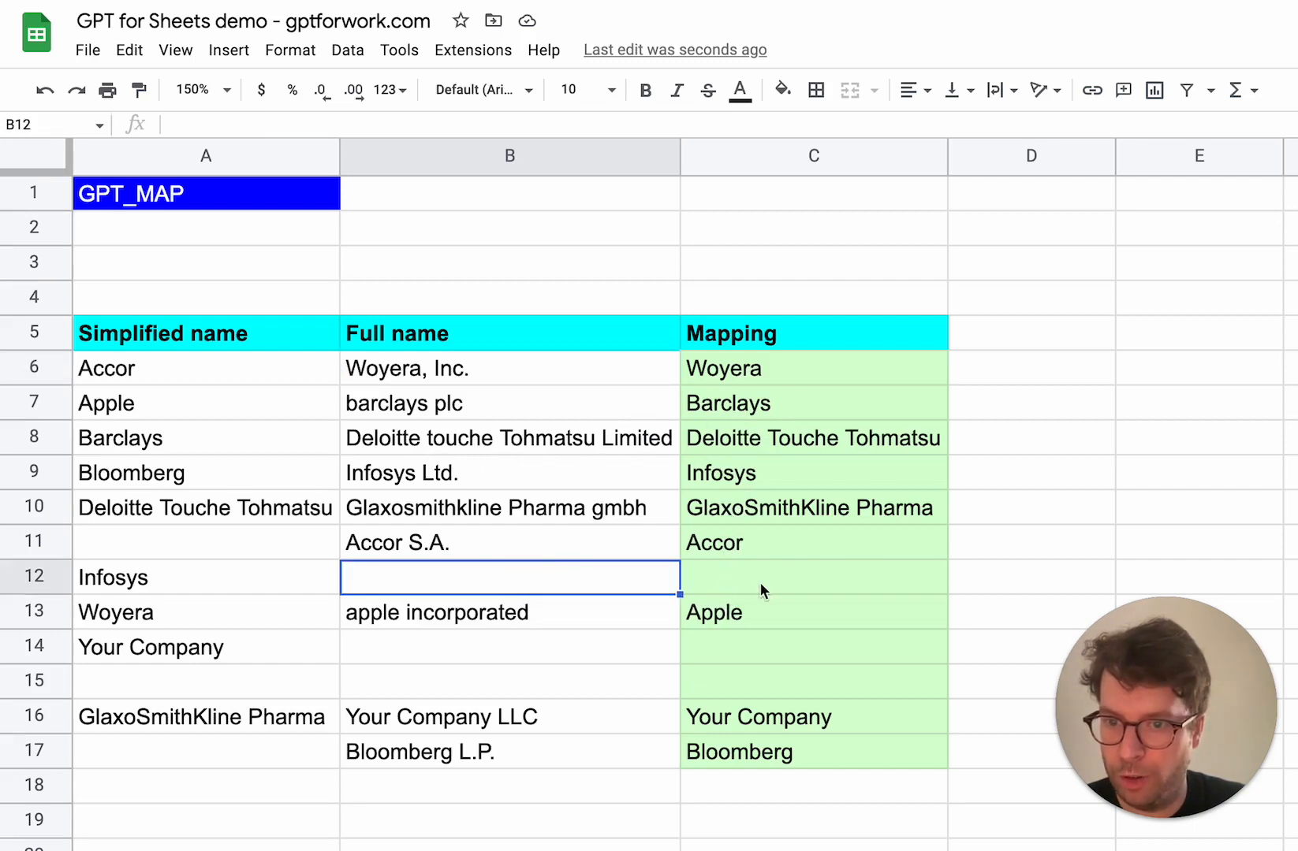
{"action": "left_click", "coordinate": [509, 646]}
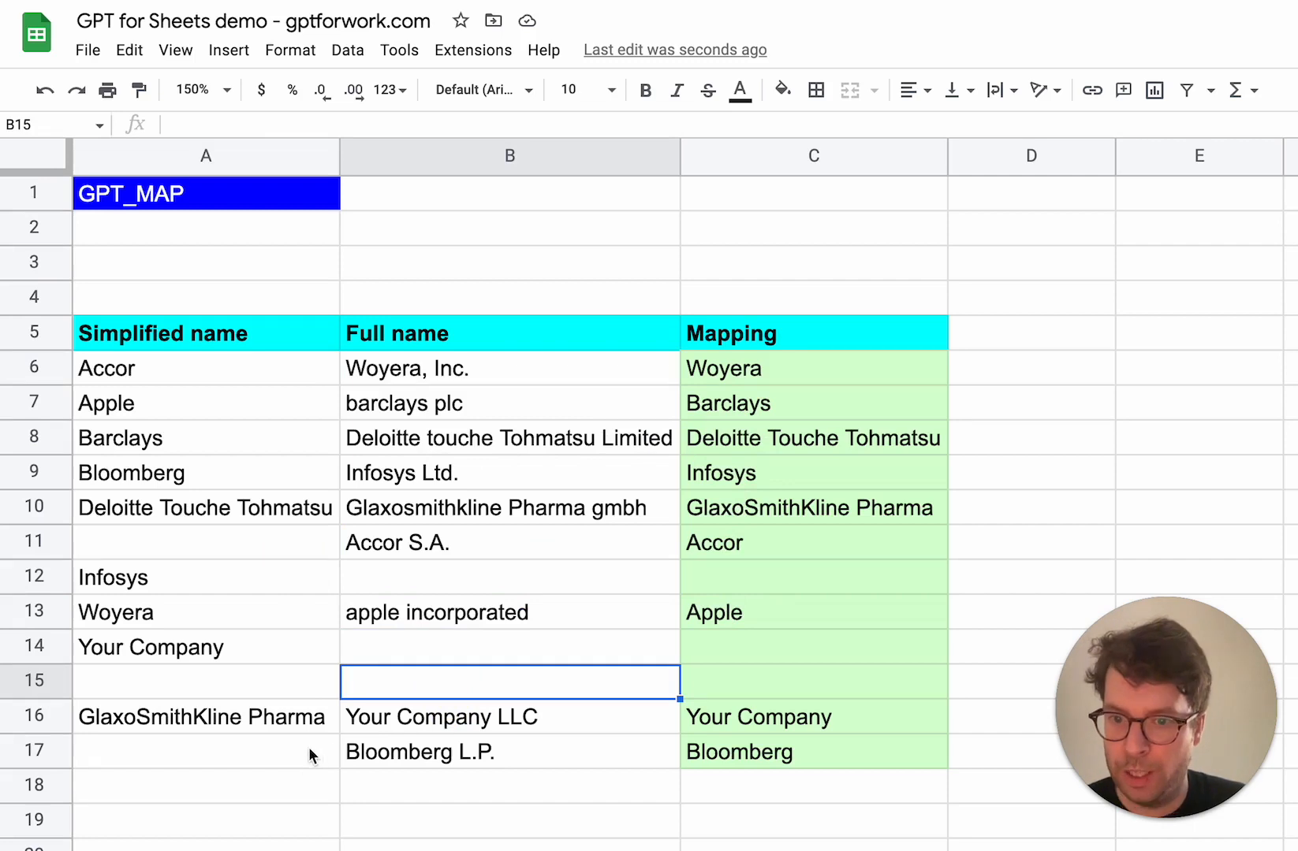
{"action": "left_click", "coordinate": [205, 752]}
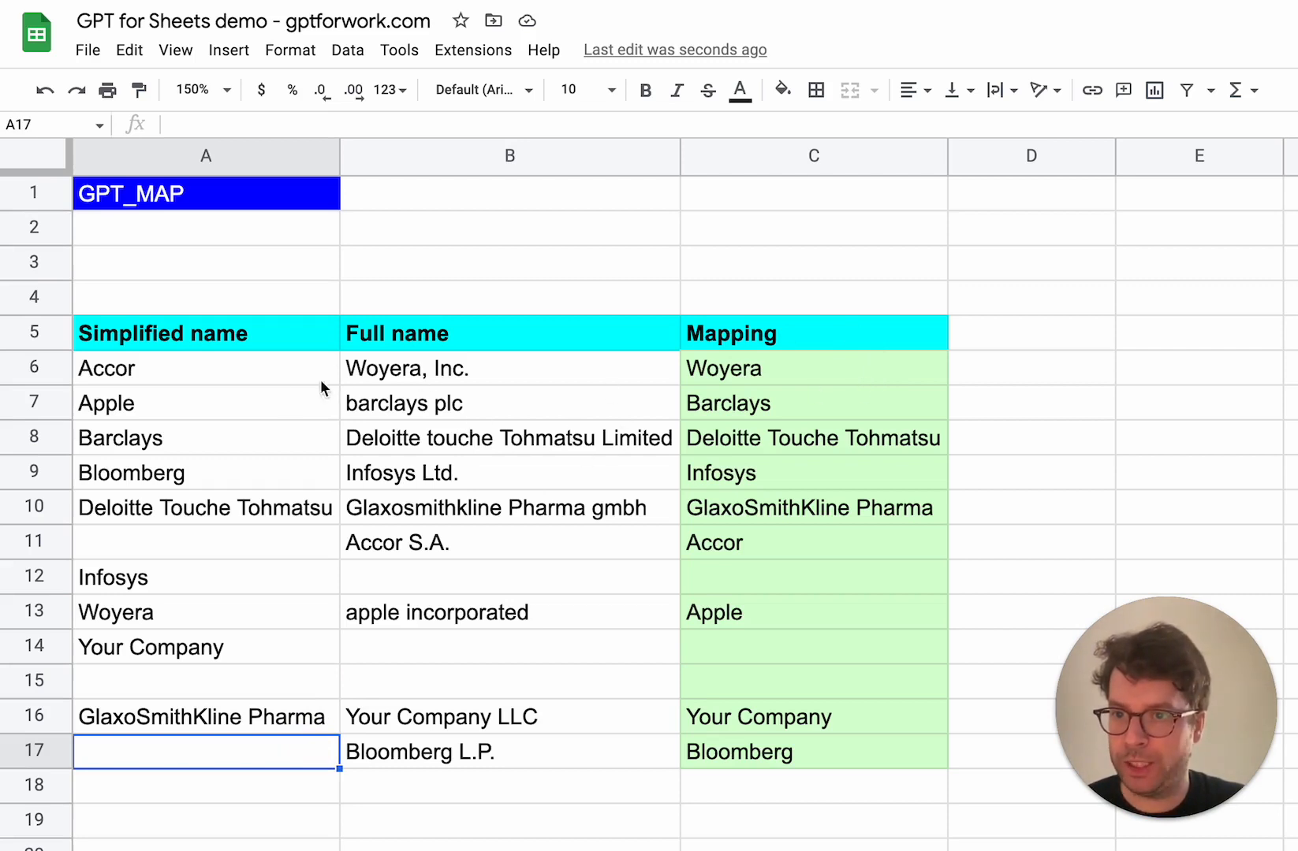
{"action": "mouse_move", "coordinate": [551, 380]}
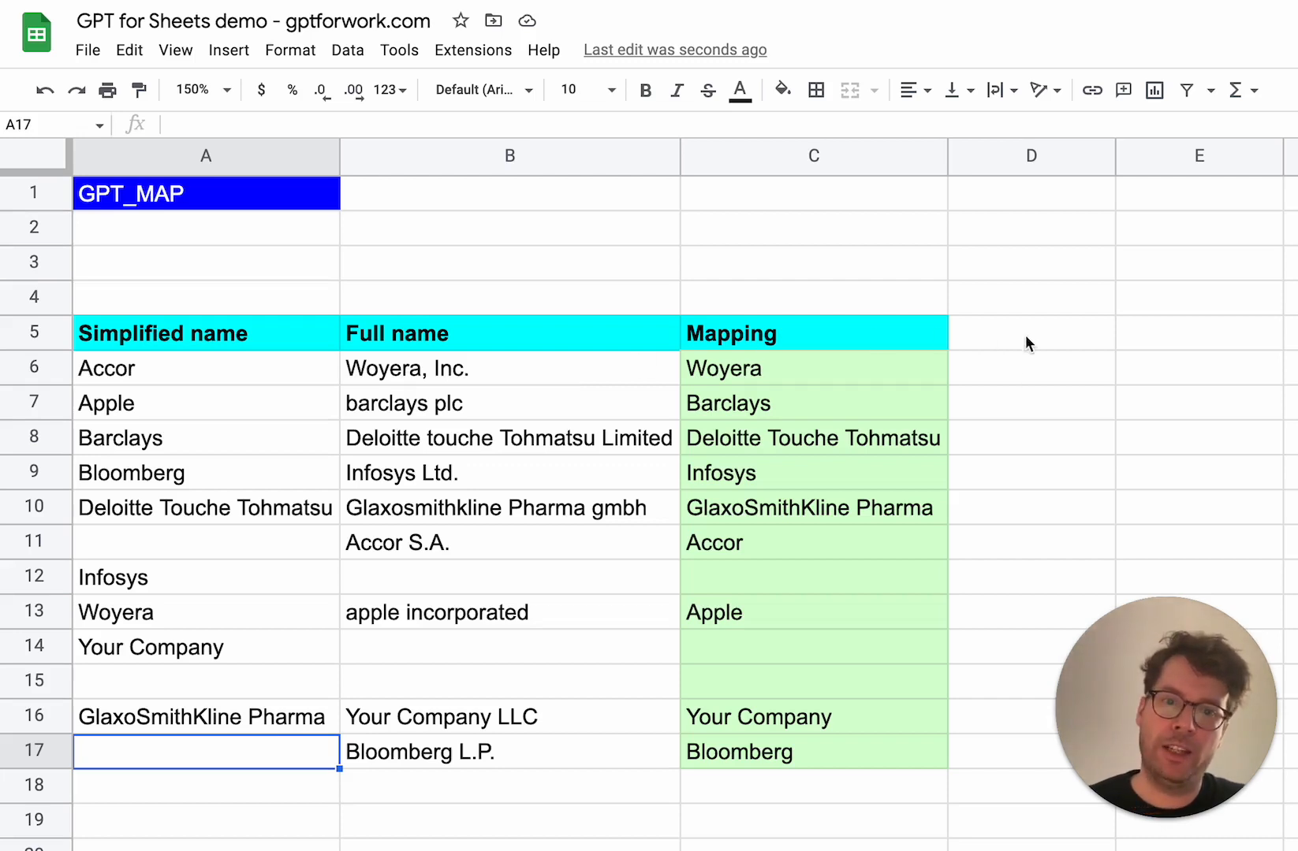
{"action": "mouse_move", "coordinate": [1039, 388]}
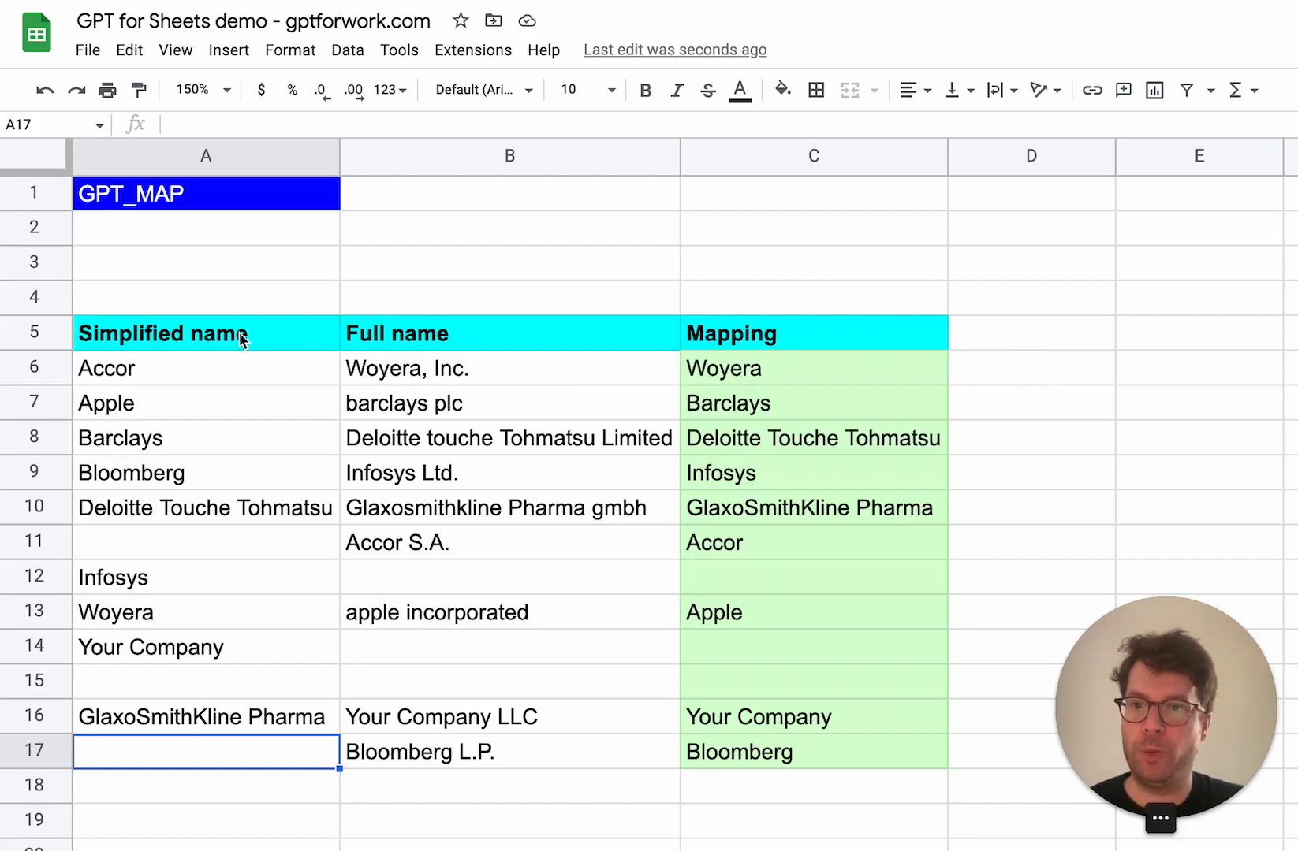
{"action": "mouse_move", "coordinate": [863, 370]}
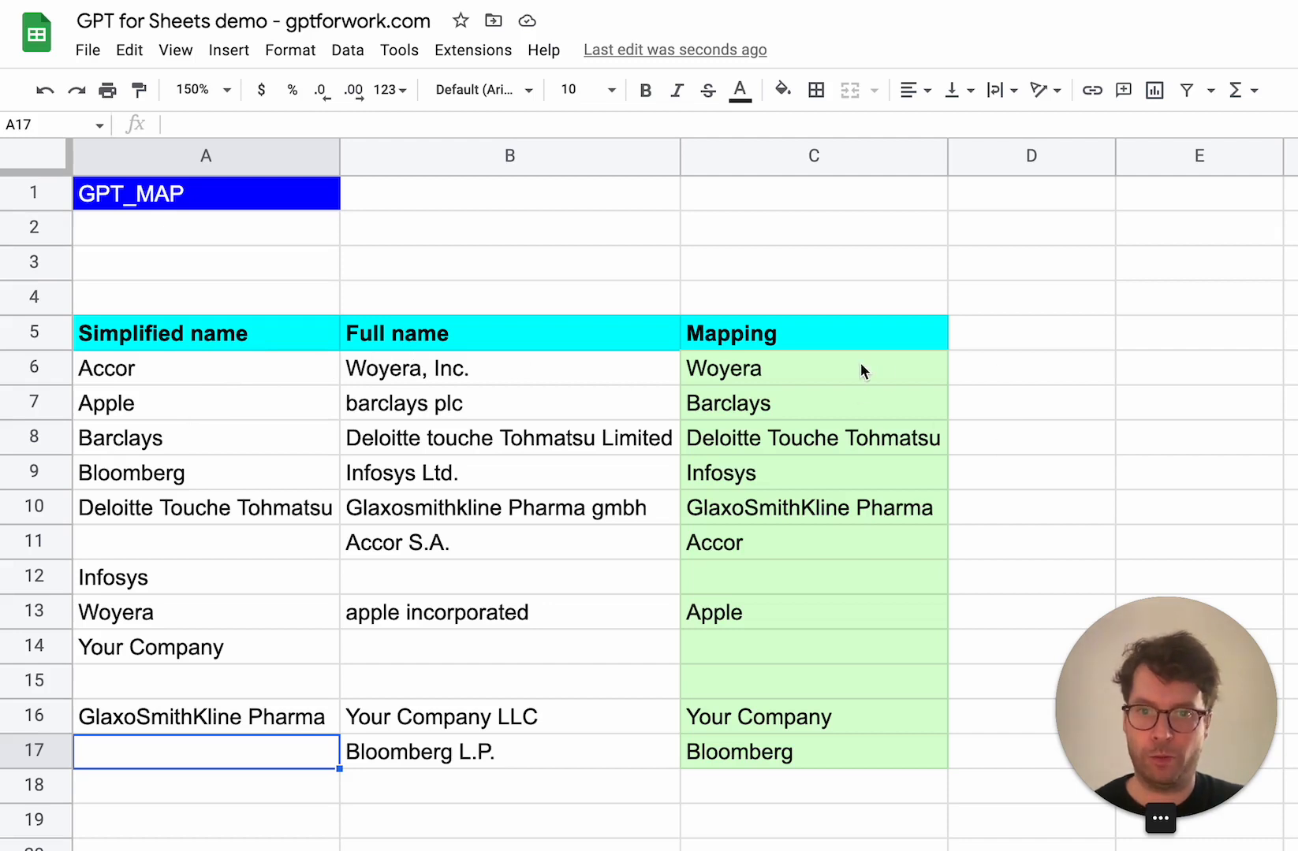
- Change C6 to =GPT_MAP(B6:B17,A6:A17,,true) so it returns similarity scores
{"action": "left_click", "coordinate": [814, 369]}
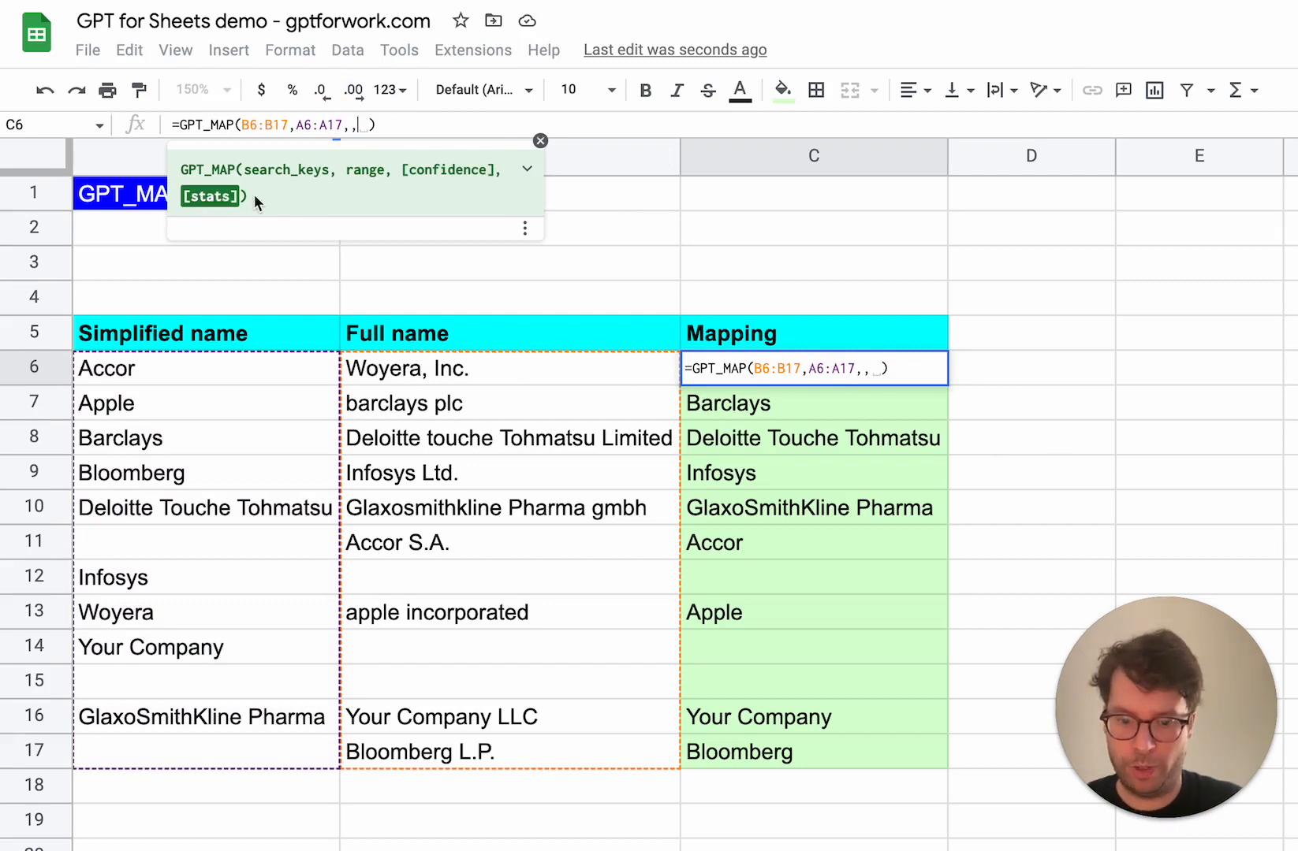
{"action": "type", "text": "true"}
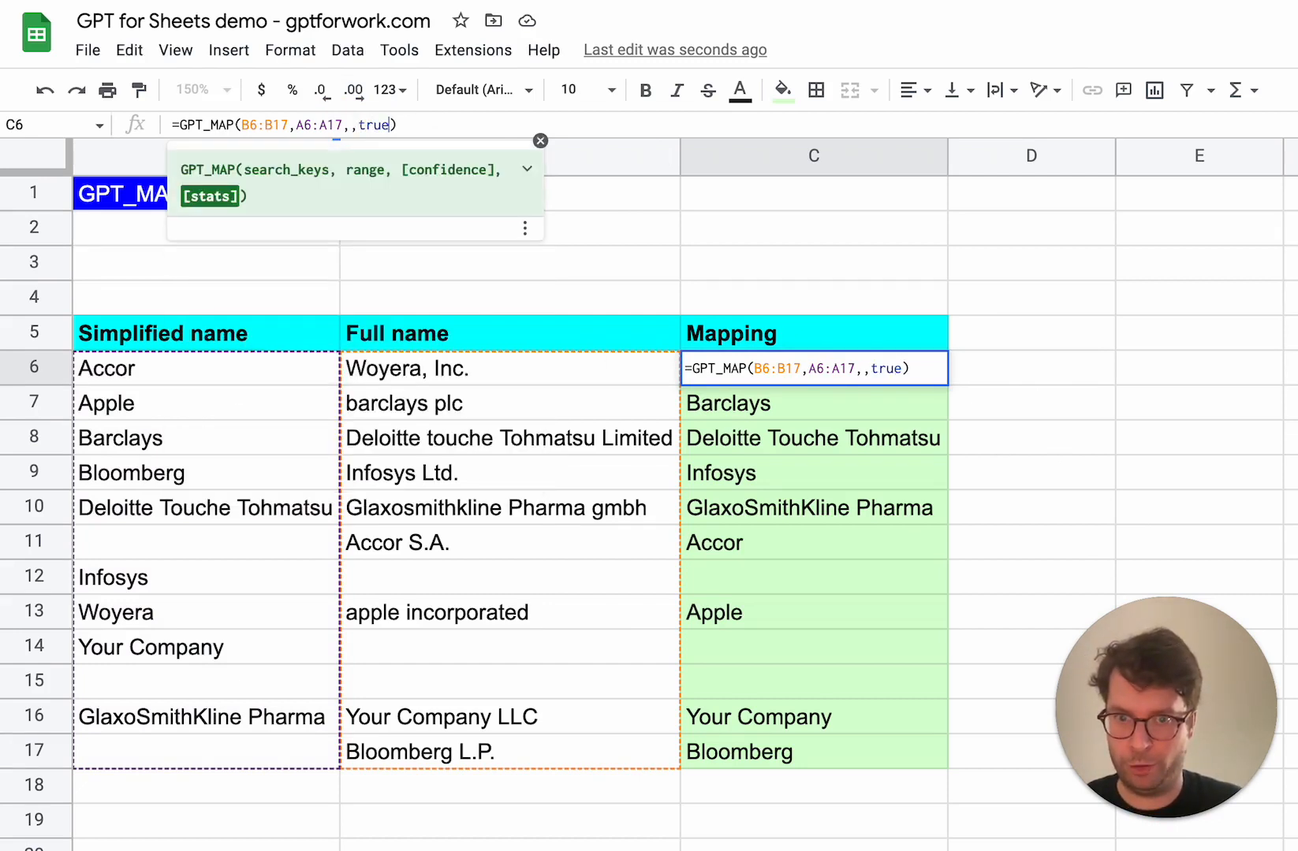
{"action": "key", "text": "Enter"}
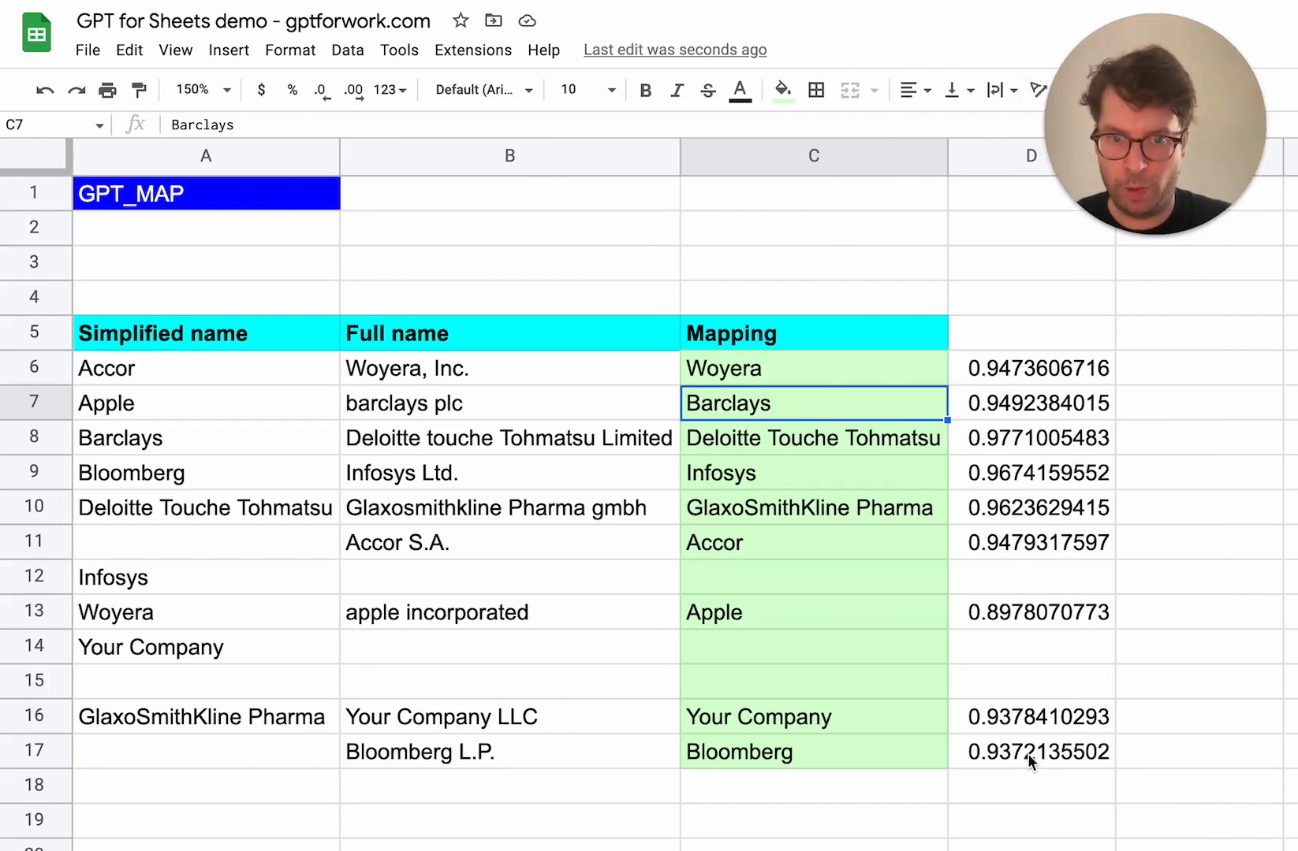
{"action": "mouse_move", "coordinate": [1016, 377]}
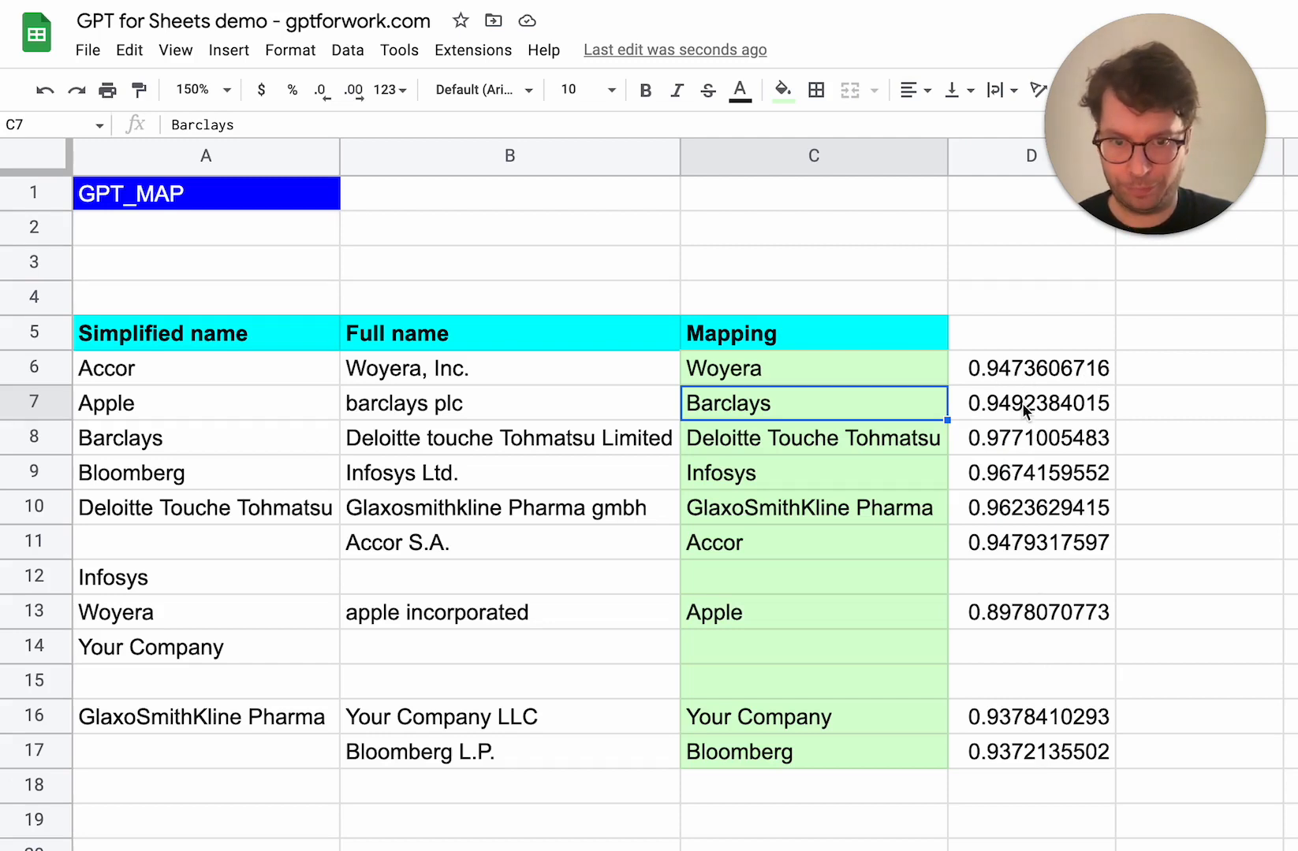
{"action": "mouse_move", "coordinate": [1055, 668]}
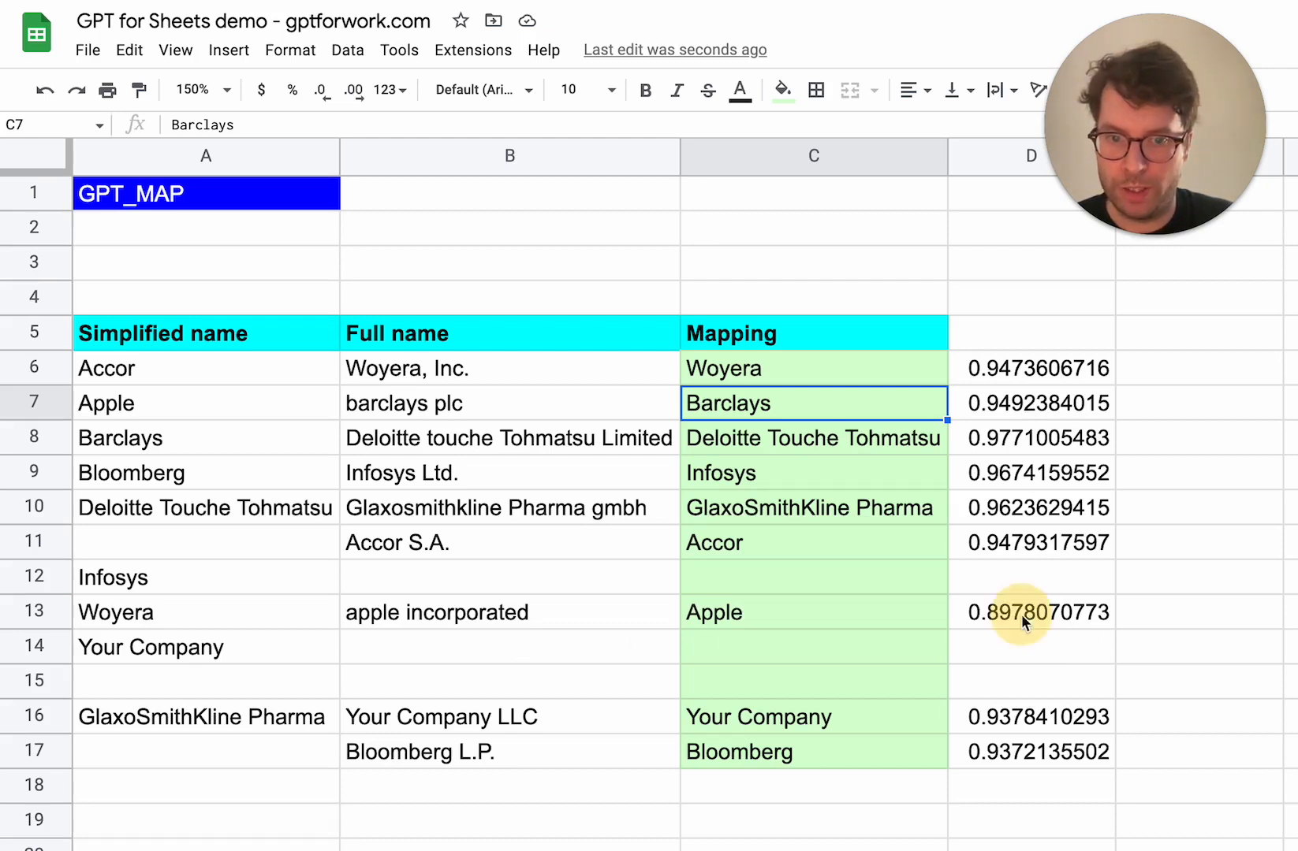
{"action": "mouse_move", "coordinate": [834, 613]}
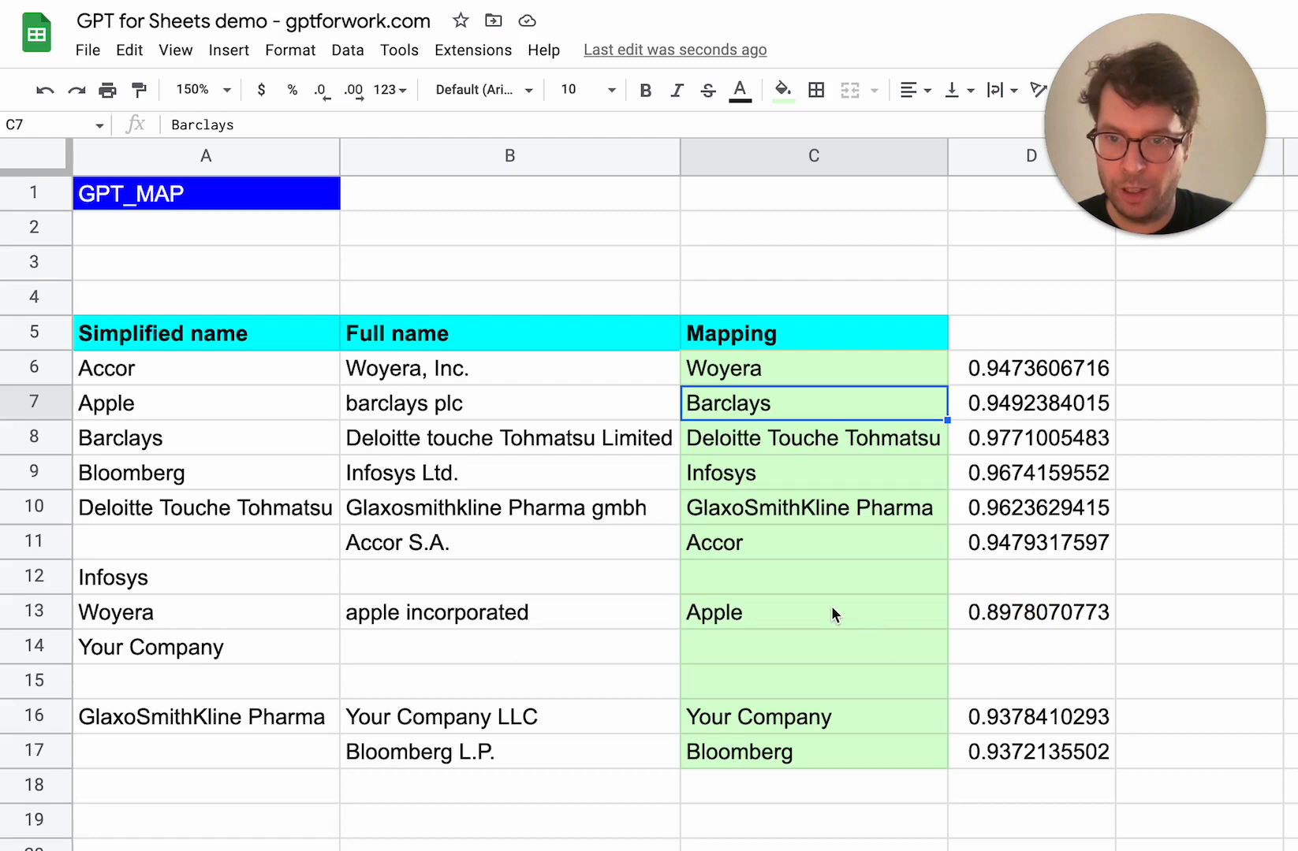
{"action": "left_click", "coordinate": [507, 611]}
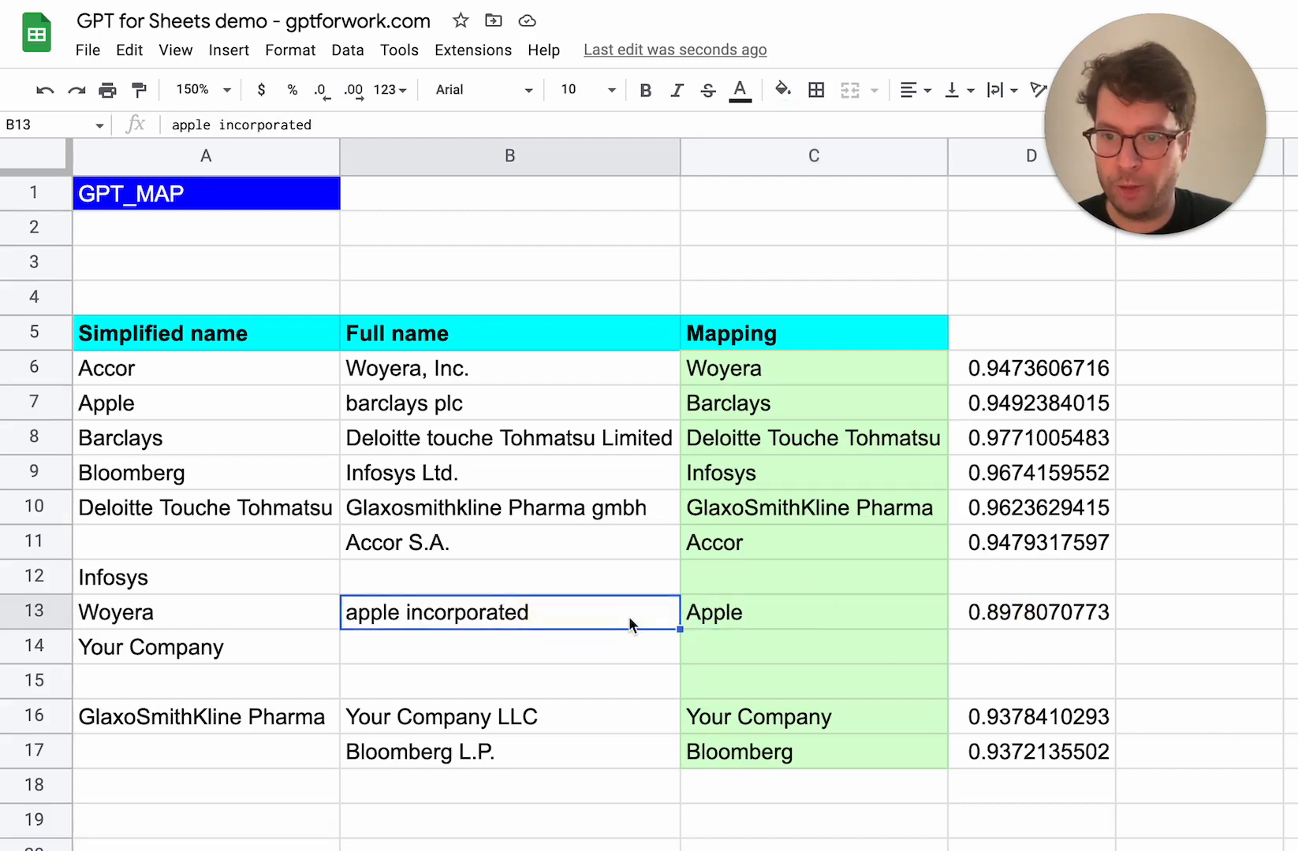
{"action": "left_click", "coordinate": [812, 612]}
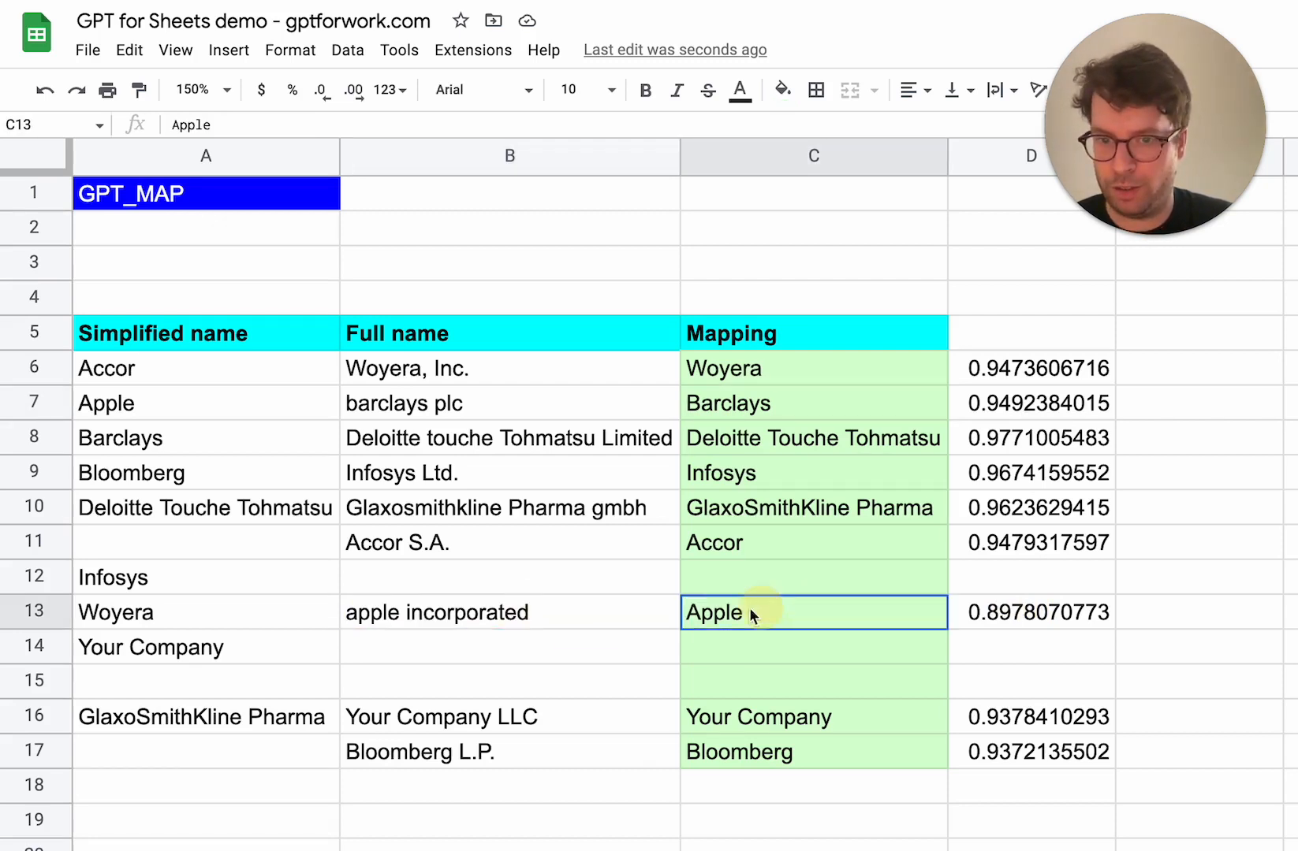
{"action": "left_click_drag", "start_coordinate": [794, 612], "coordinate": [509, 612]}
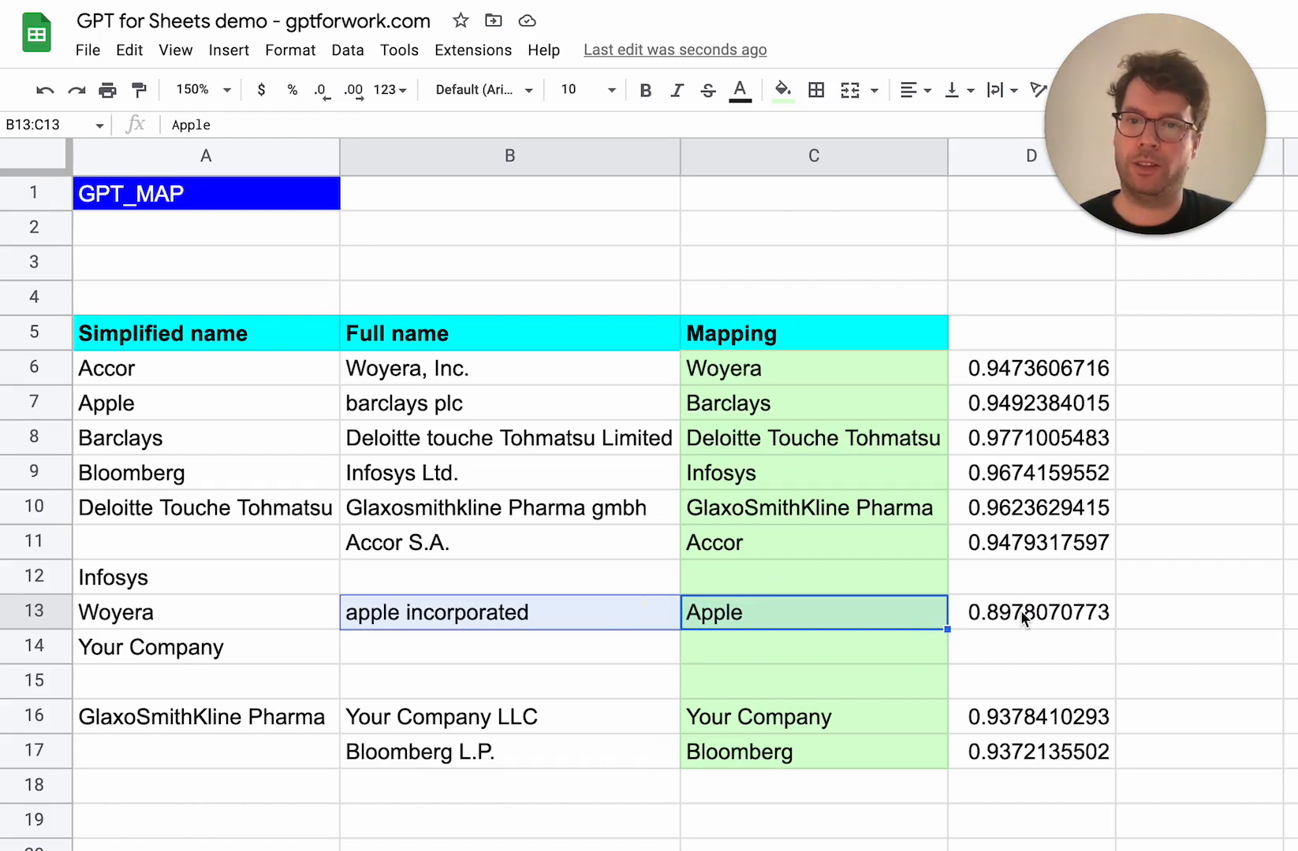
{"action": "mouse_move", "coordinate": [1014, 604]}
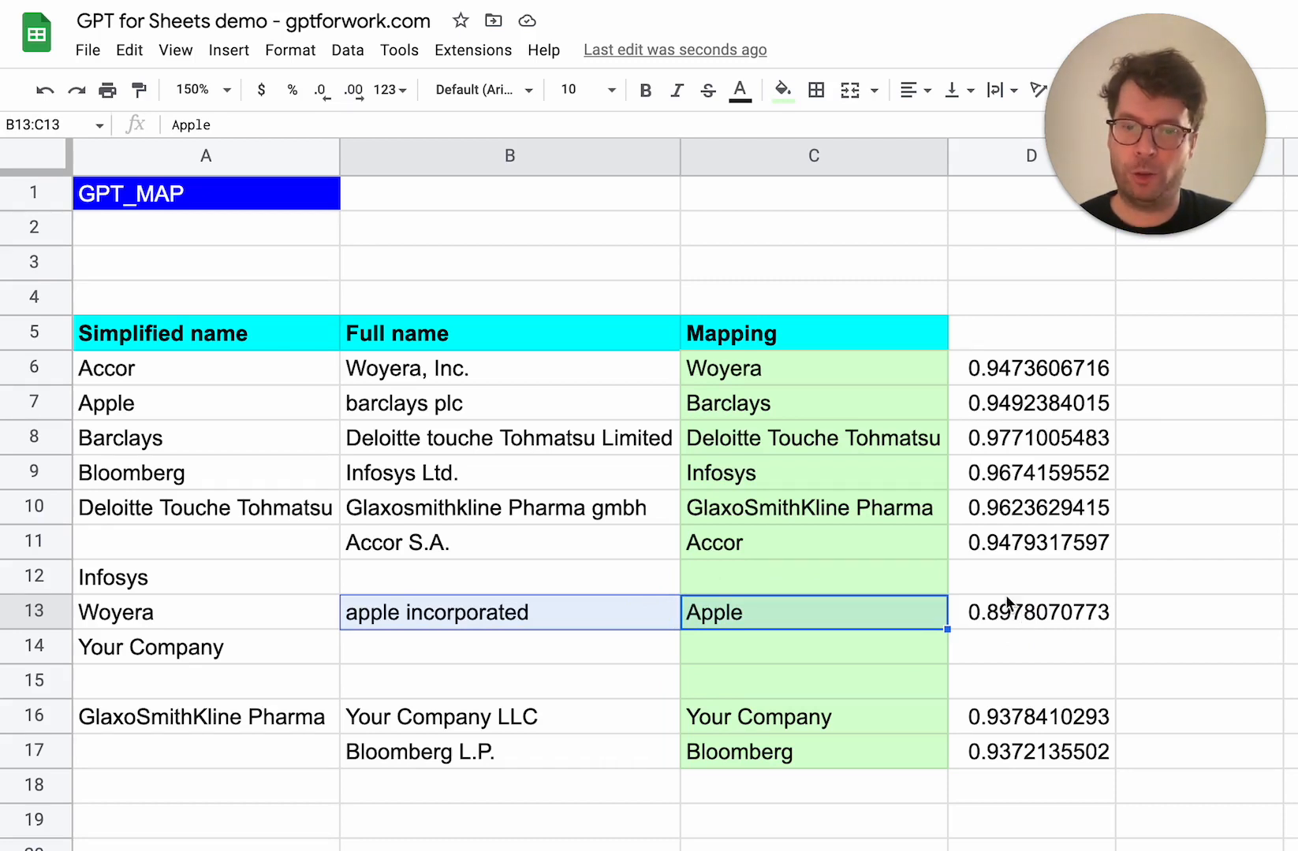
{"action": "mouse_move", "coordinate": [994, 627]}
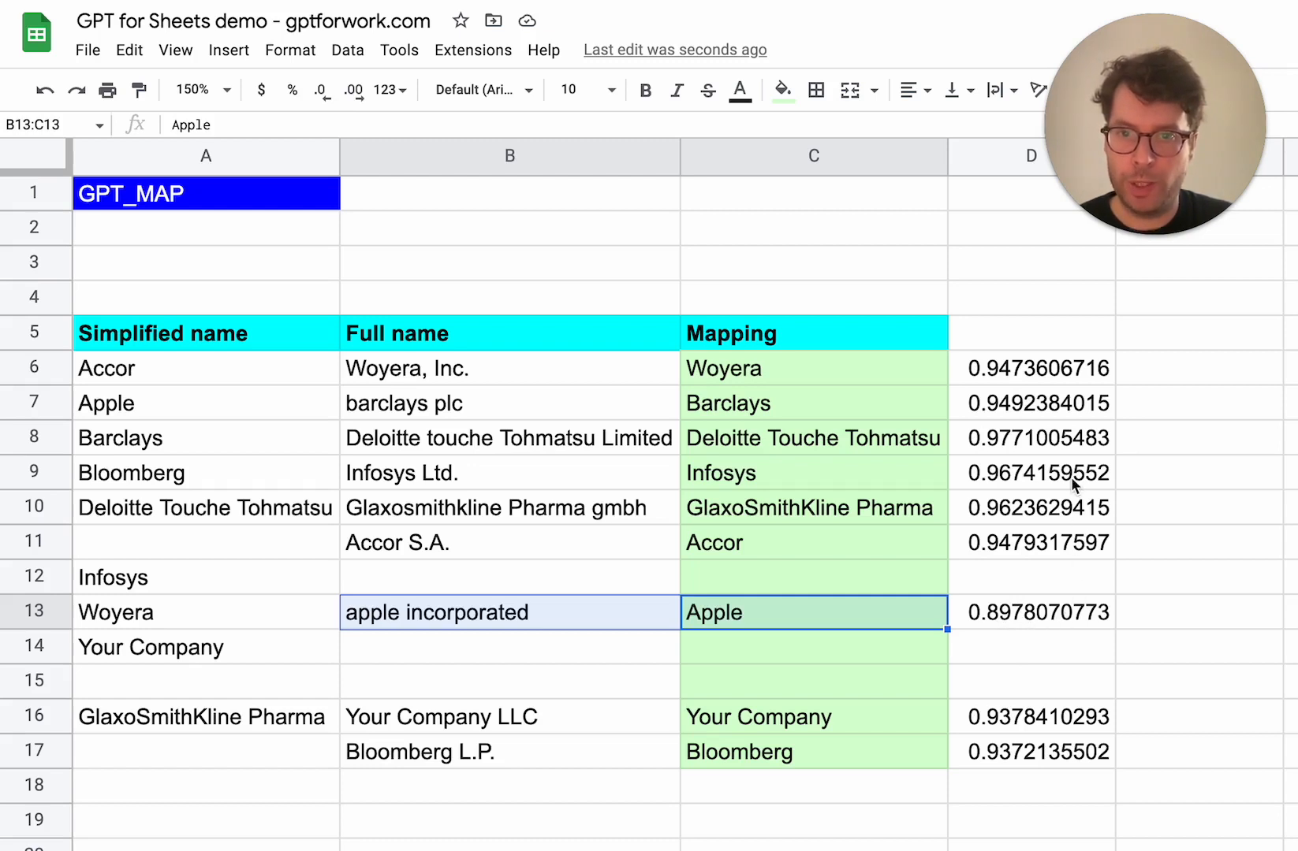
{"action": "left_click", "coordinate": [812, 369]}
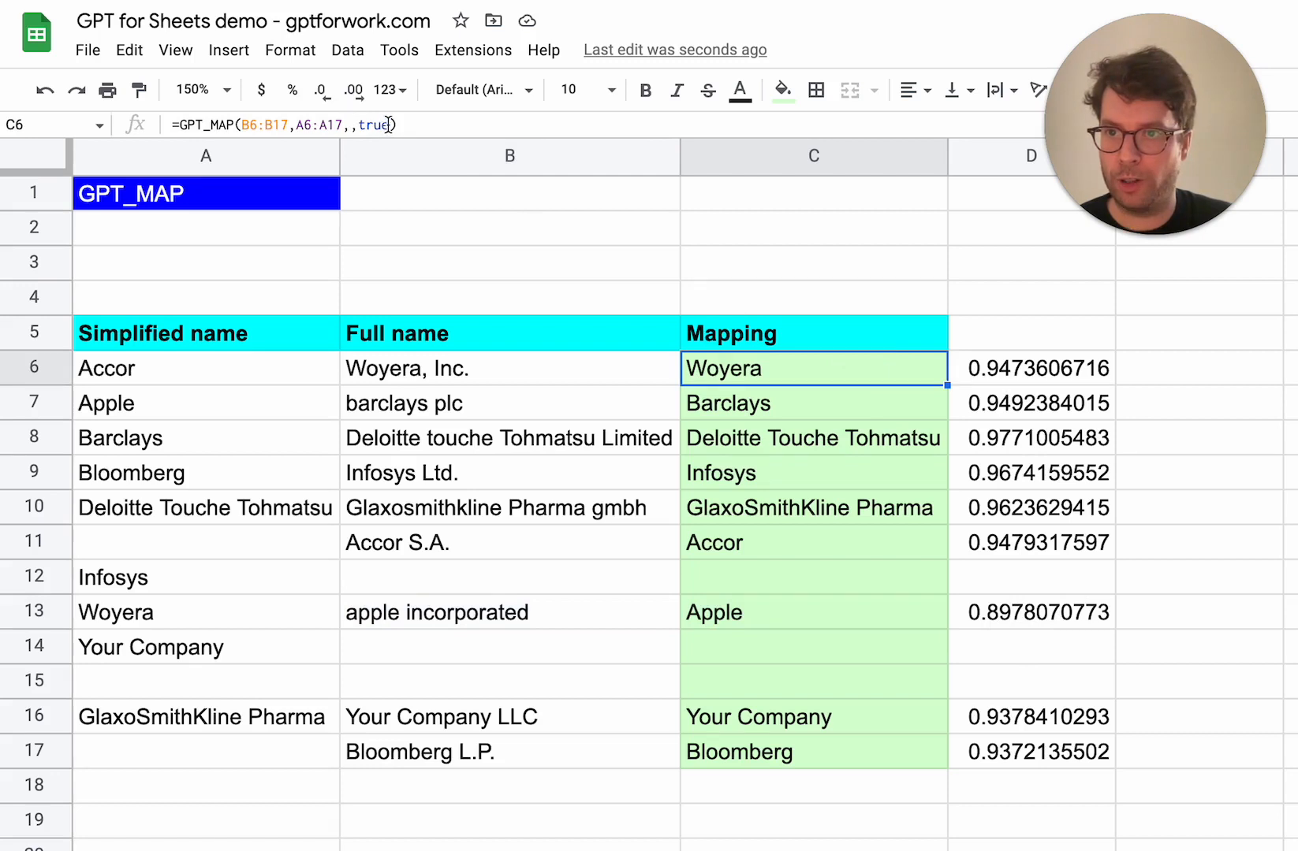
- Change C6 to =GPT_MAP(B6:B17,A6:A17,0.9), a 0.9 confidence threshold instead of scores
{"action": "key", "text": "Backspace"}
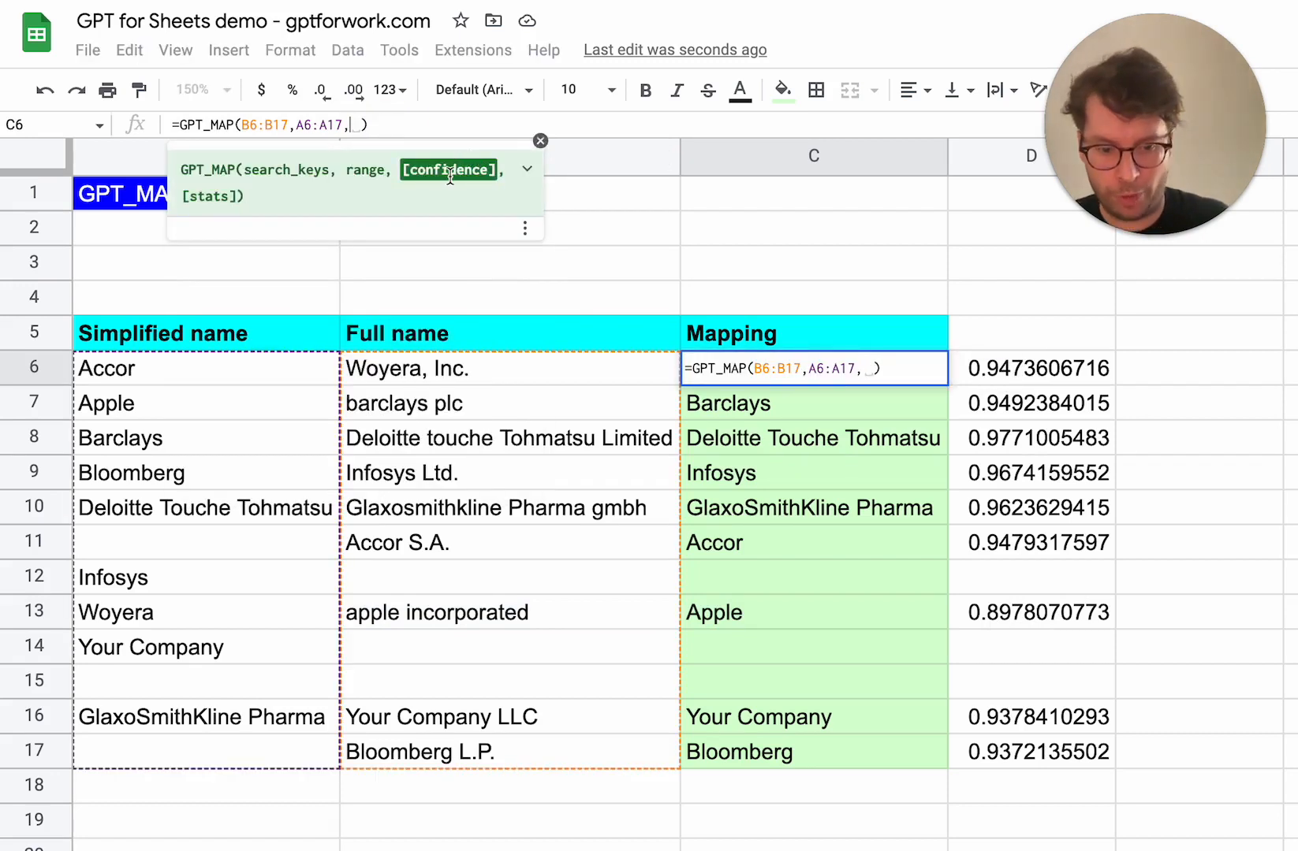
{"action": "type", "text": "0.9"}
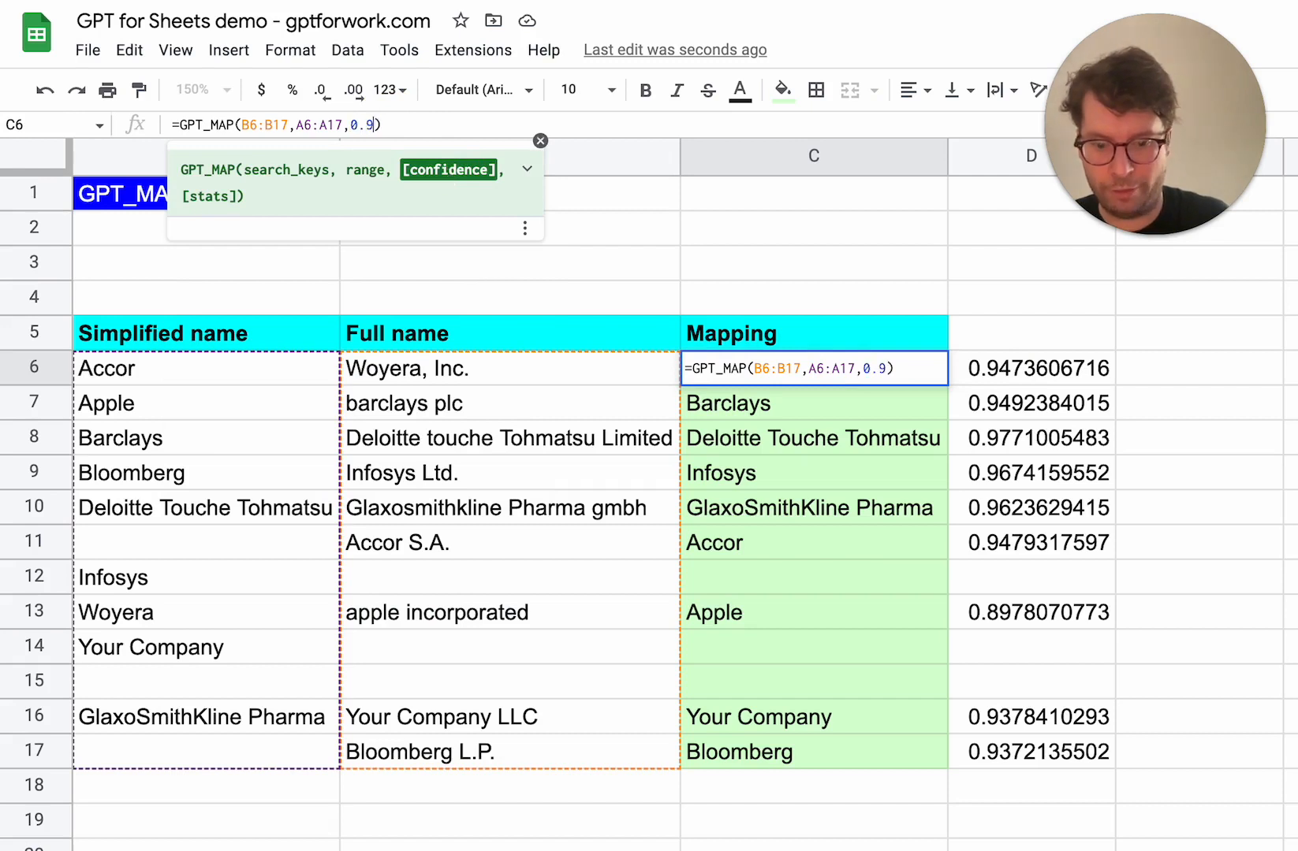
{"action": "key", "text": "enter"}
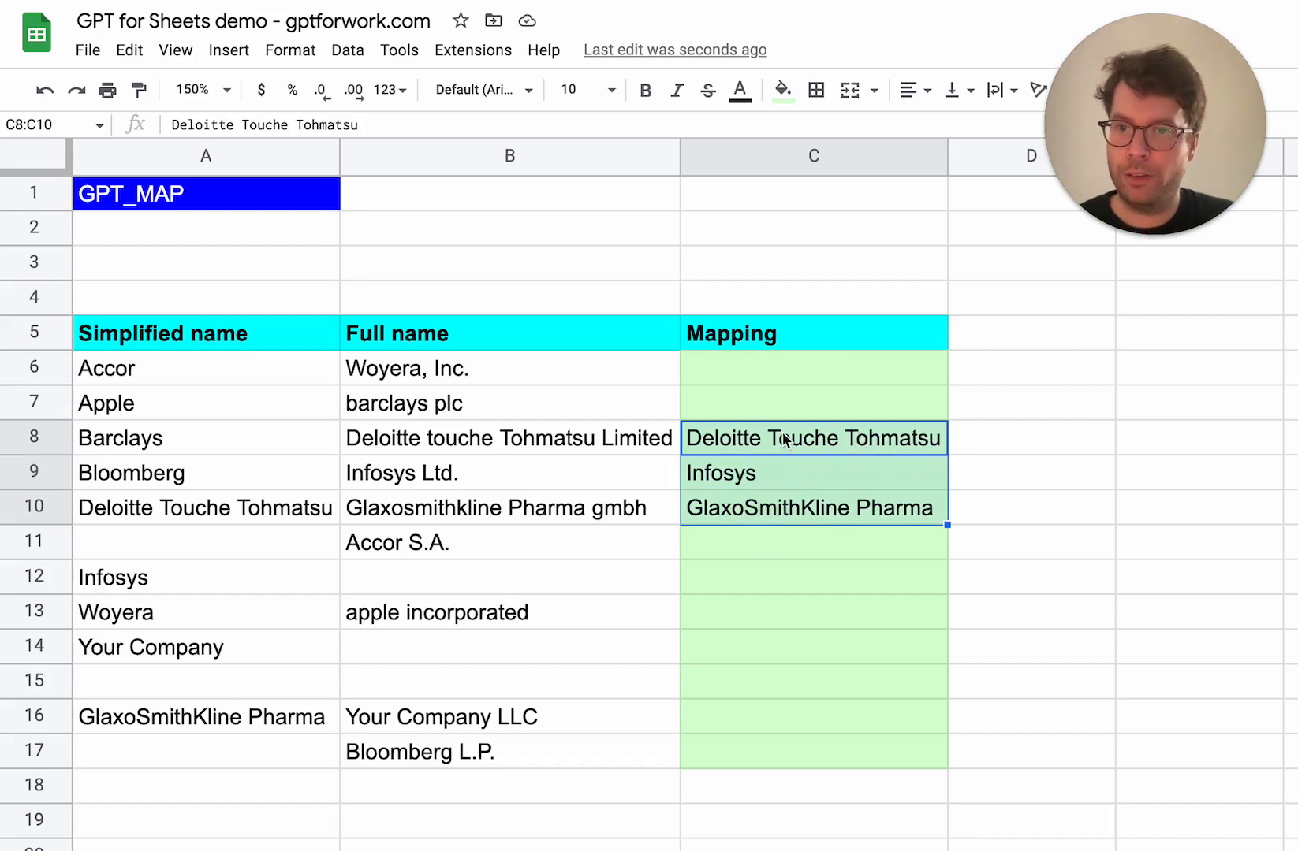
{"action": "mouse_move", "coordinate": [828, 443]}
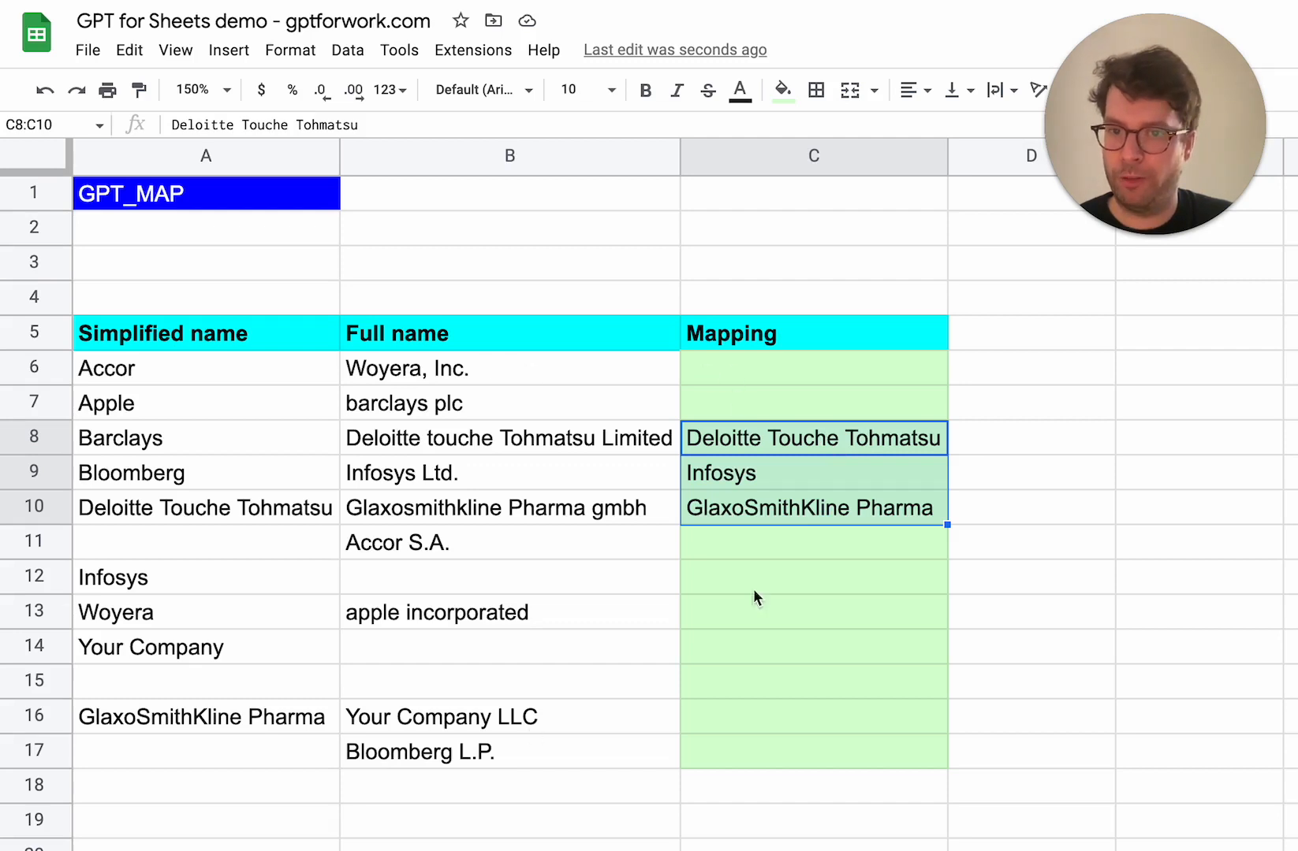
{"action": "mouse_move", "coordinate": [878, 511]}
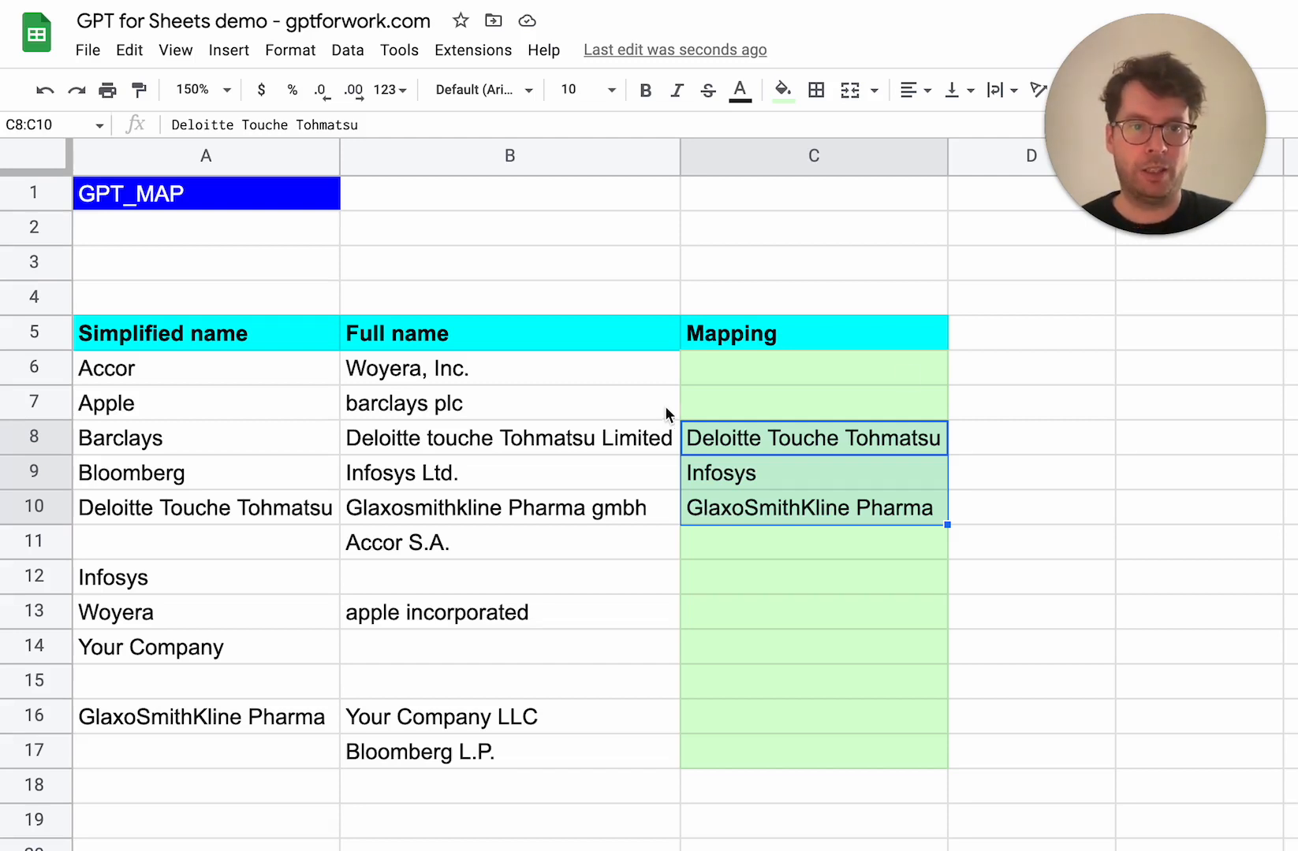
{"action": "mouse_move", "coordinate": [1121, 392]}
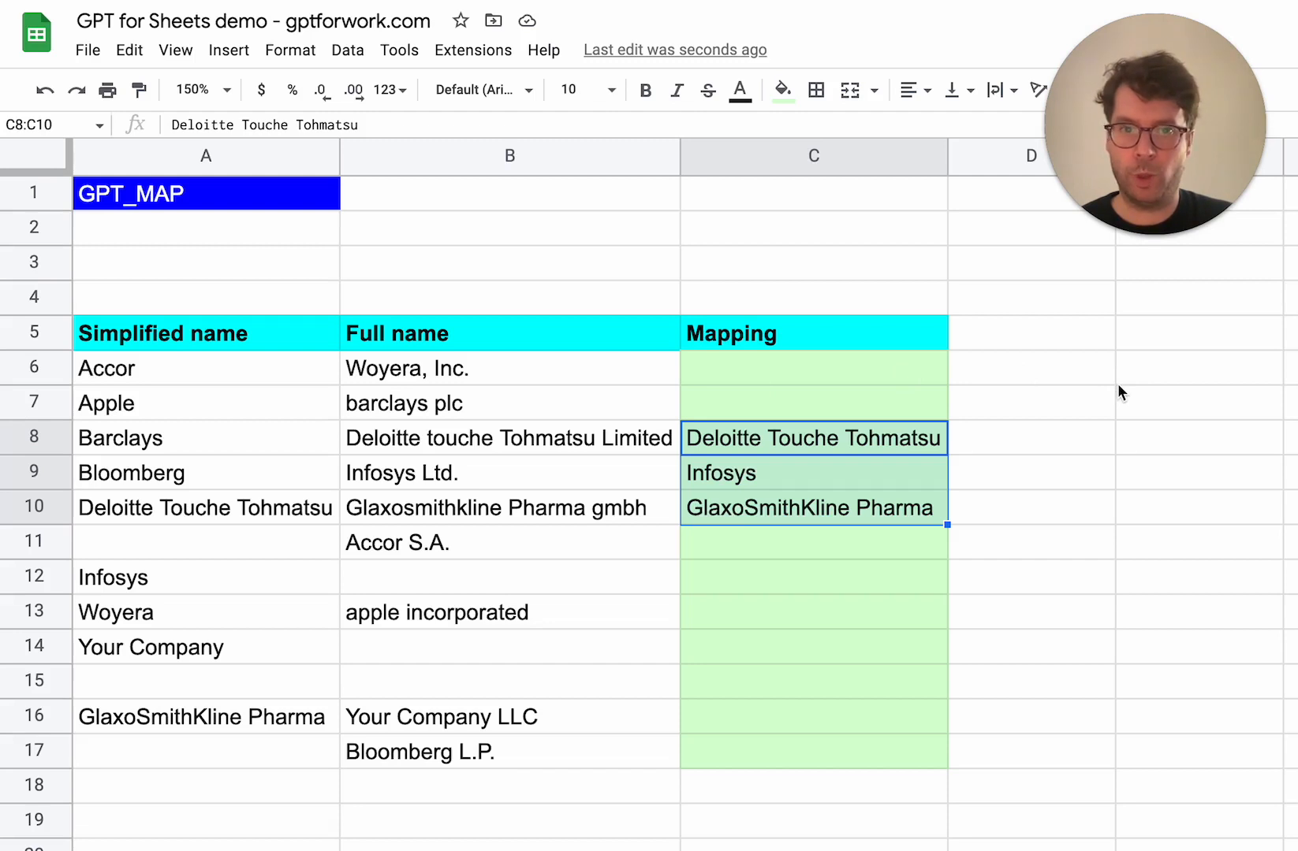